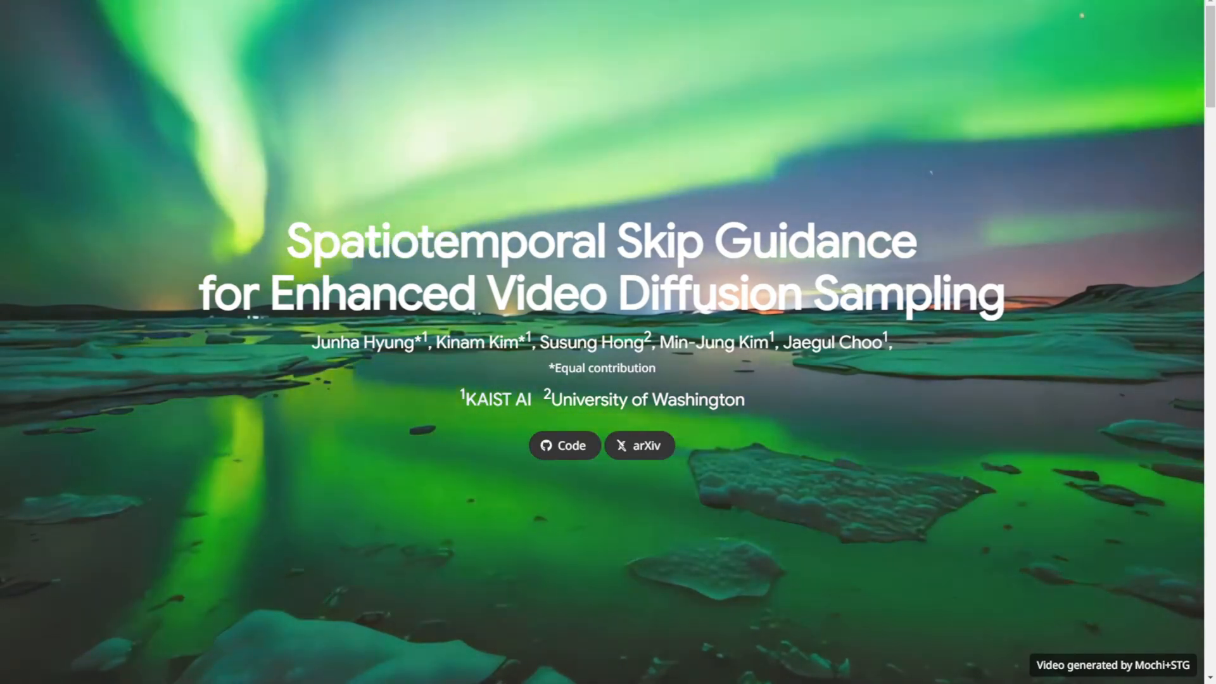
# Scroll the STG project page down to the Abstract and the Mochi CFG versus STG carousel
pyautogui.scroll(-3)
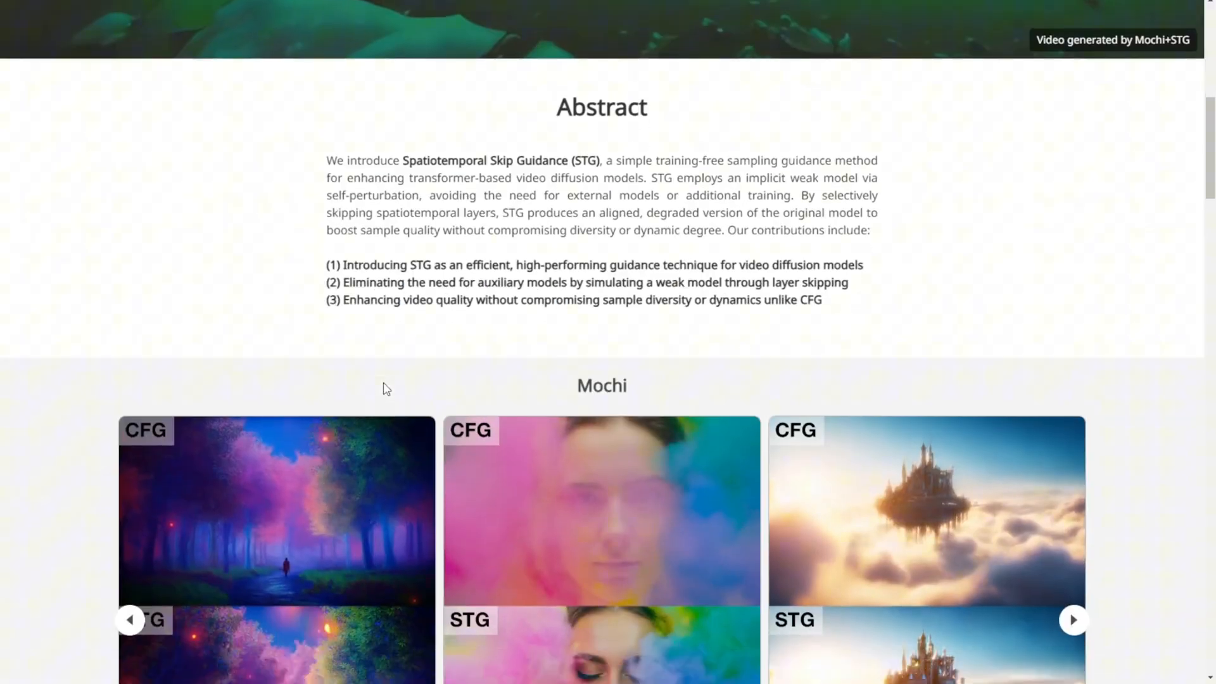
# Scroll past the Mochi gallery to the Stable-Video-Diffusion tiger CFG versus STG comparison
pyautogui.scroll(-3)
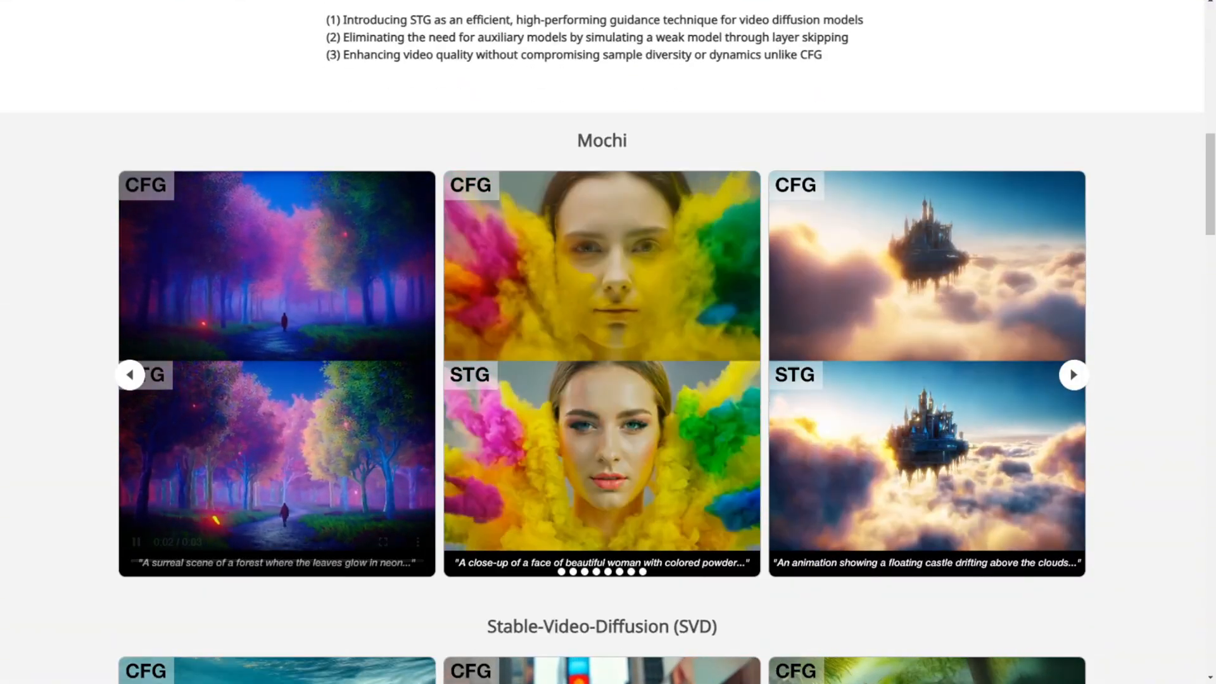
pyautogui.scroll(-3)
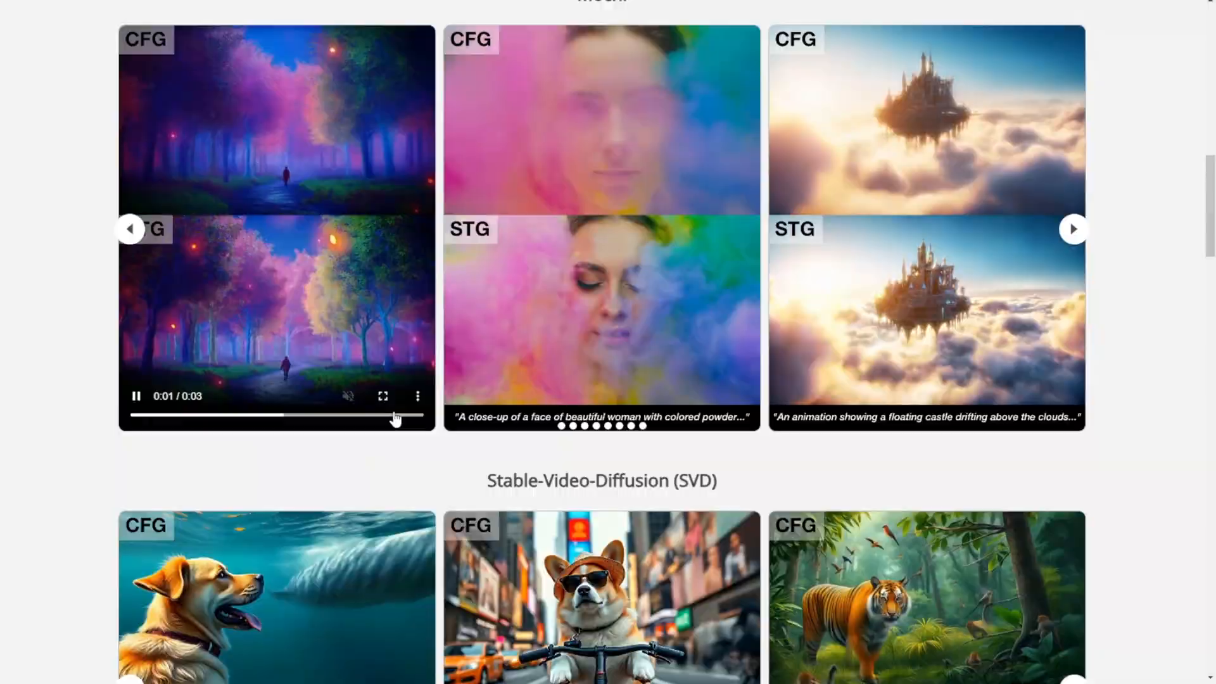
pyautogui.scroll(-3)
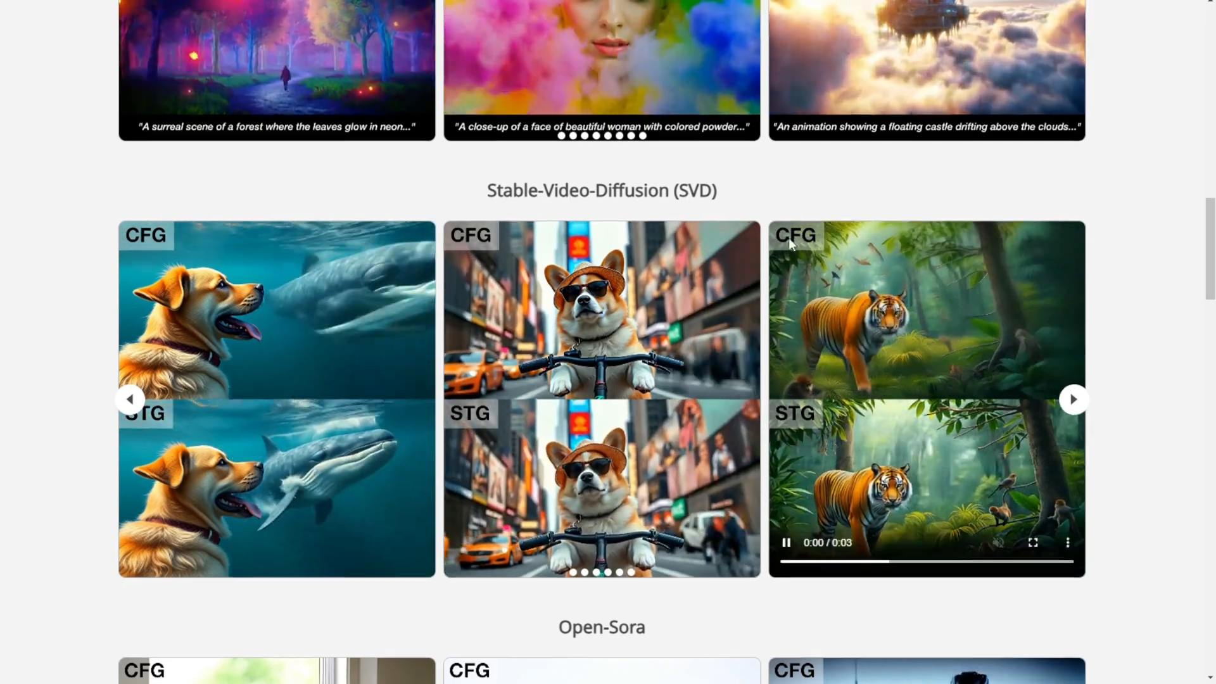
pyautogui.scroll(-3)
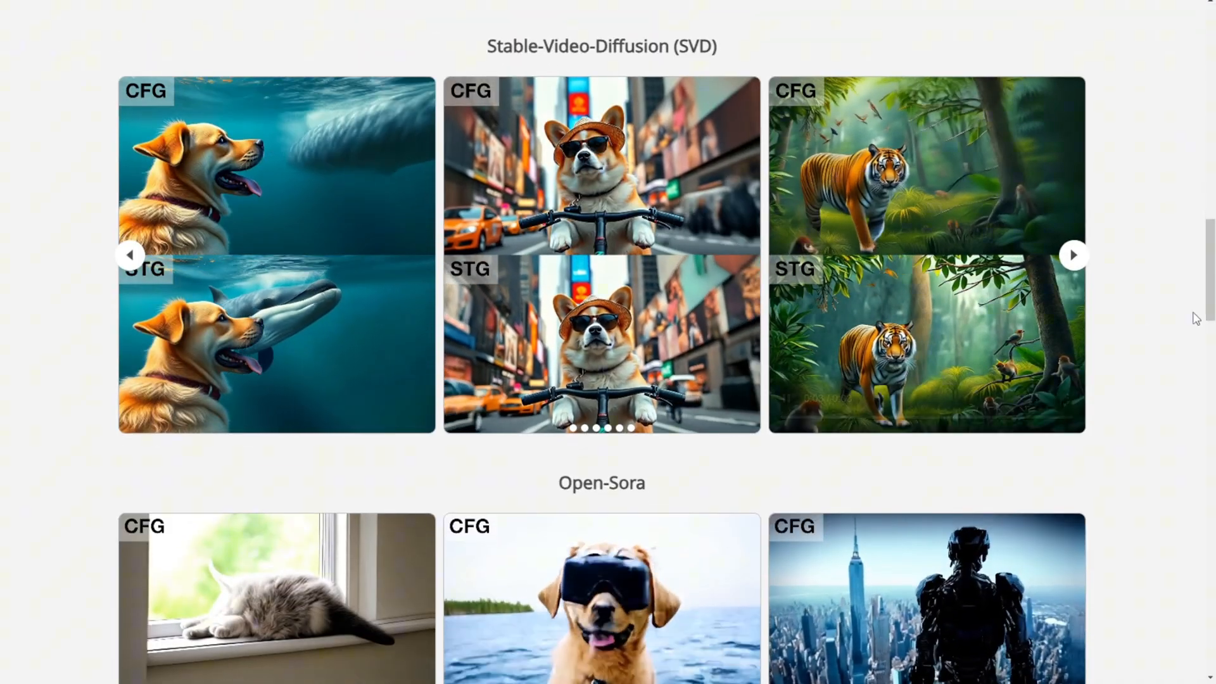
pyautogui.scroll(-3)
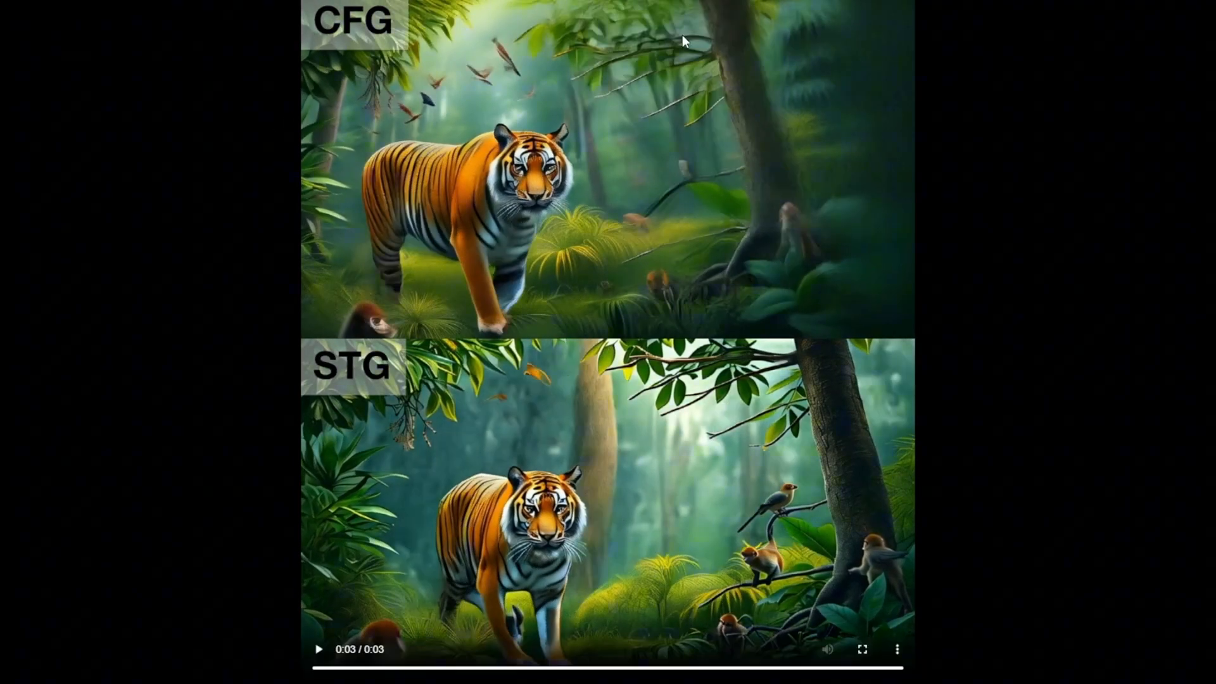
pyautogui.moveTo(413, 157)
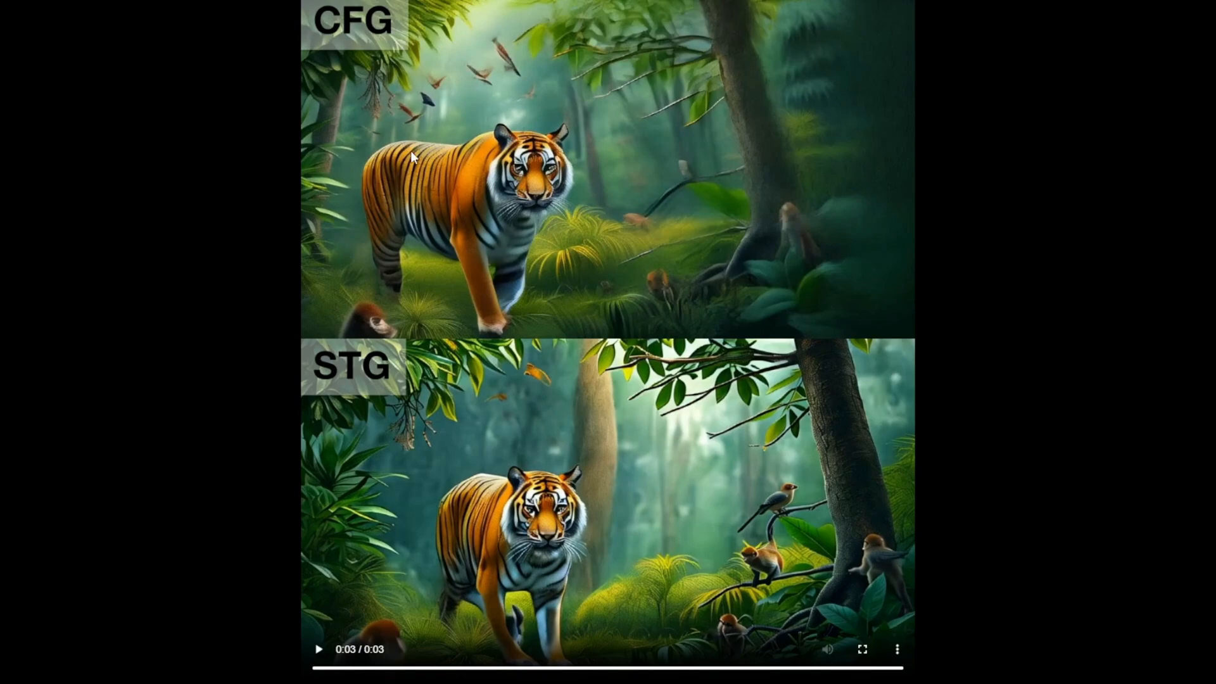
# Replay the full-screen tiger CFG versus STG comparison video
pyautogui.click(318, 649)
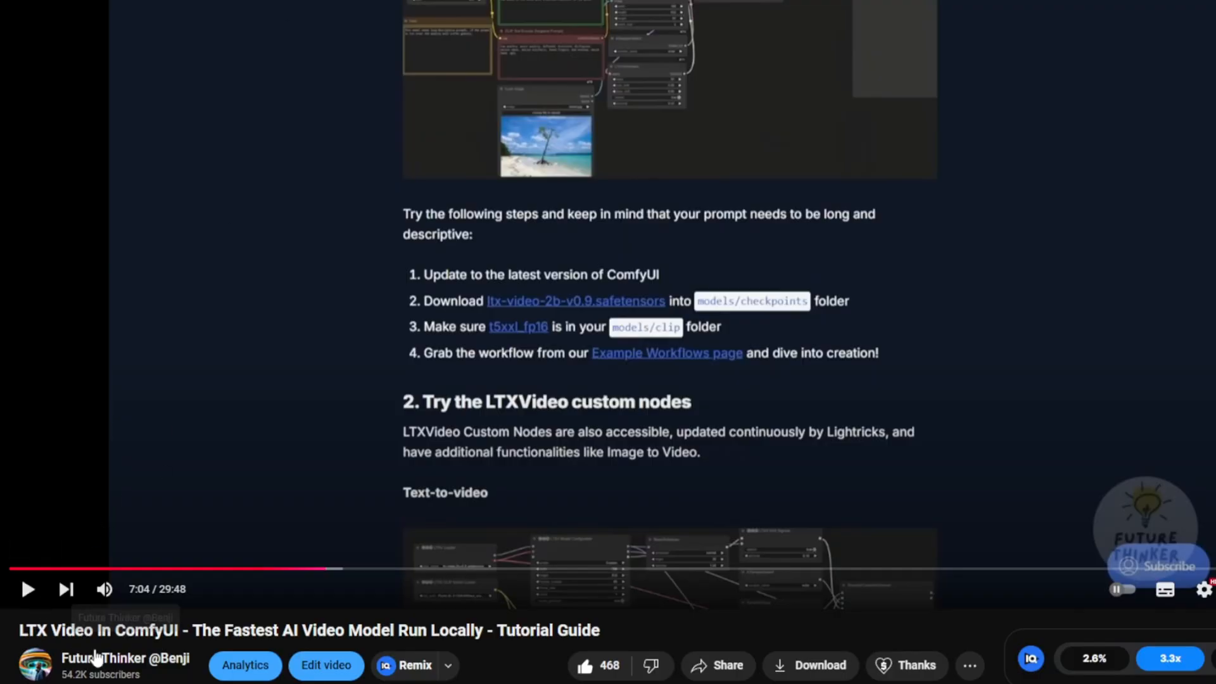
pyautogui.moveTo(194, 637)
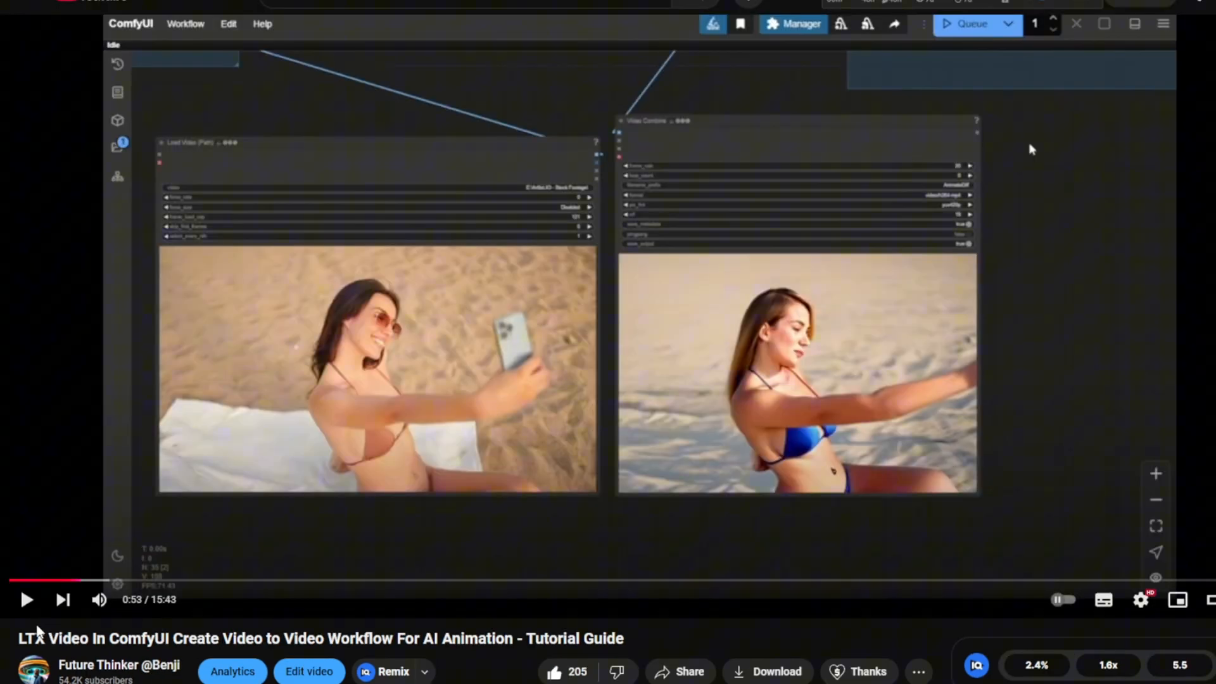
# Start playing the LTX Video video-to-video workflow tutorial on YouTube
pyautogui.click(25, 599)
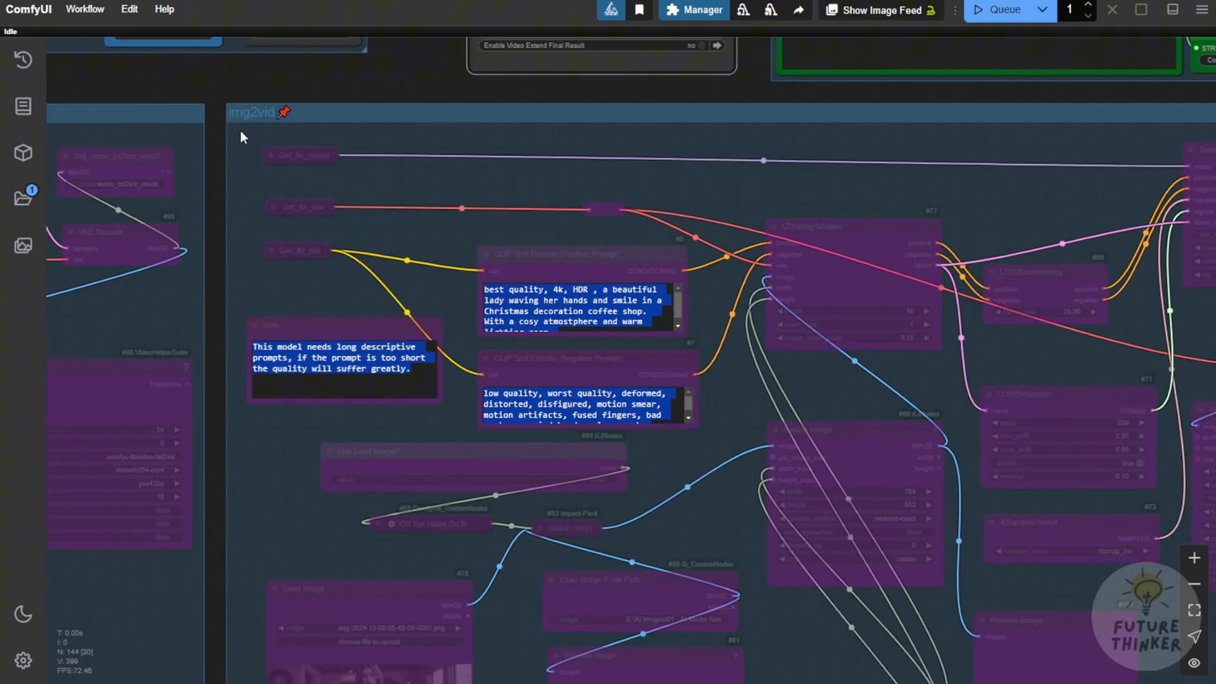
pyautogui.moveTo(482, 231)
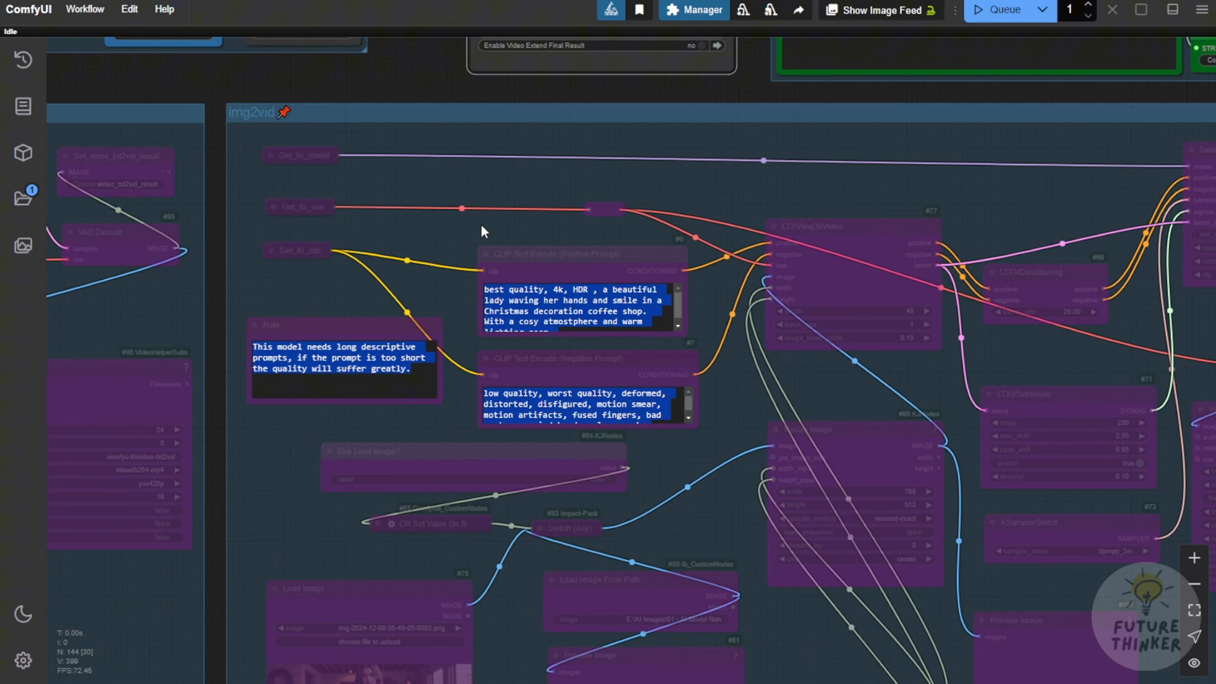
pyautogui.moveTo(236, 124)
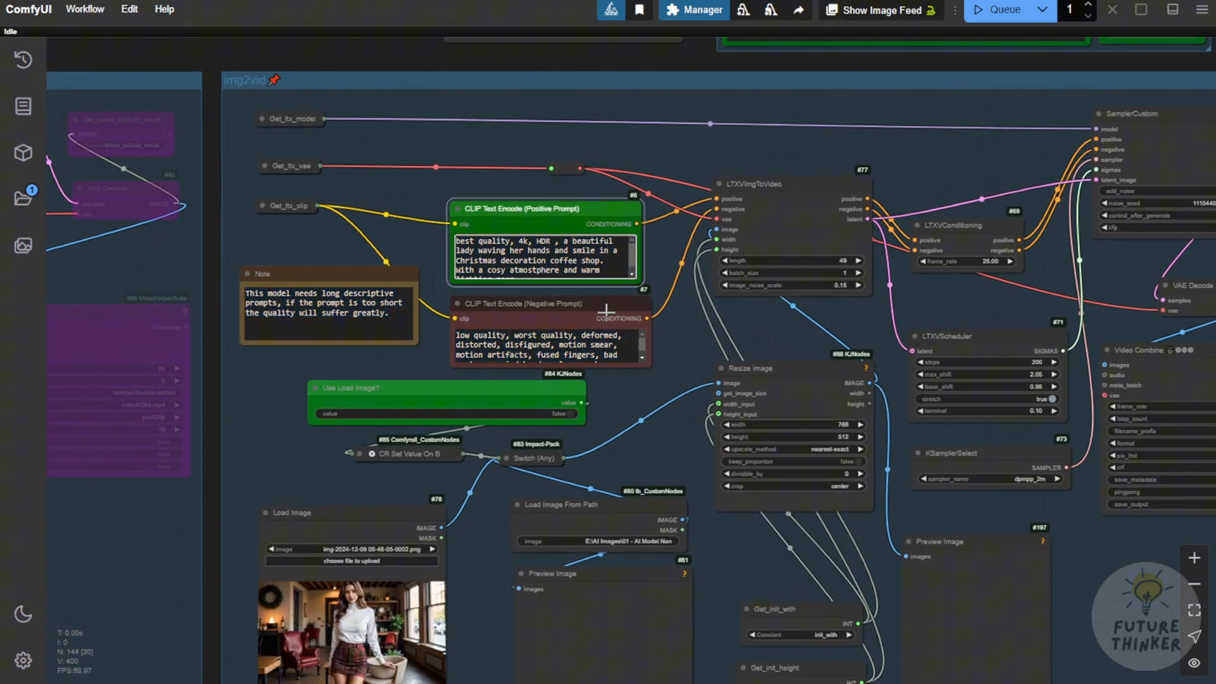
pyautogui.moveTo(496, 393)
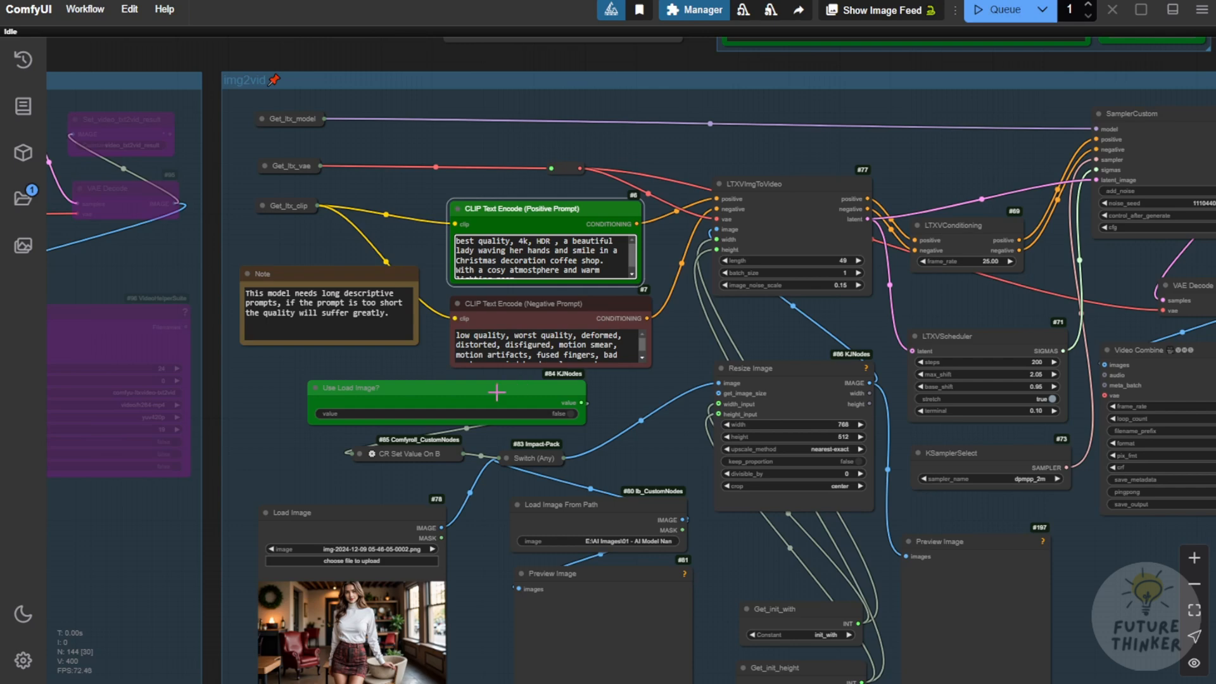
pyautogui.moveTo(670, 381)
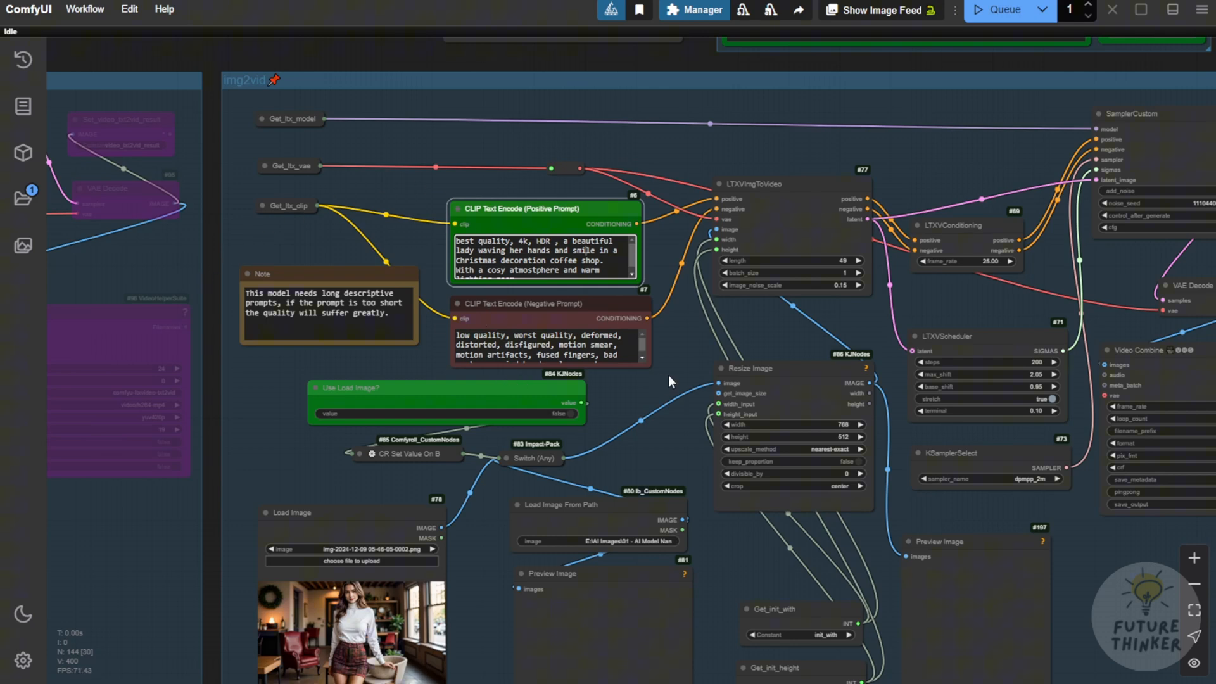
pyautogui.scroll(-3)
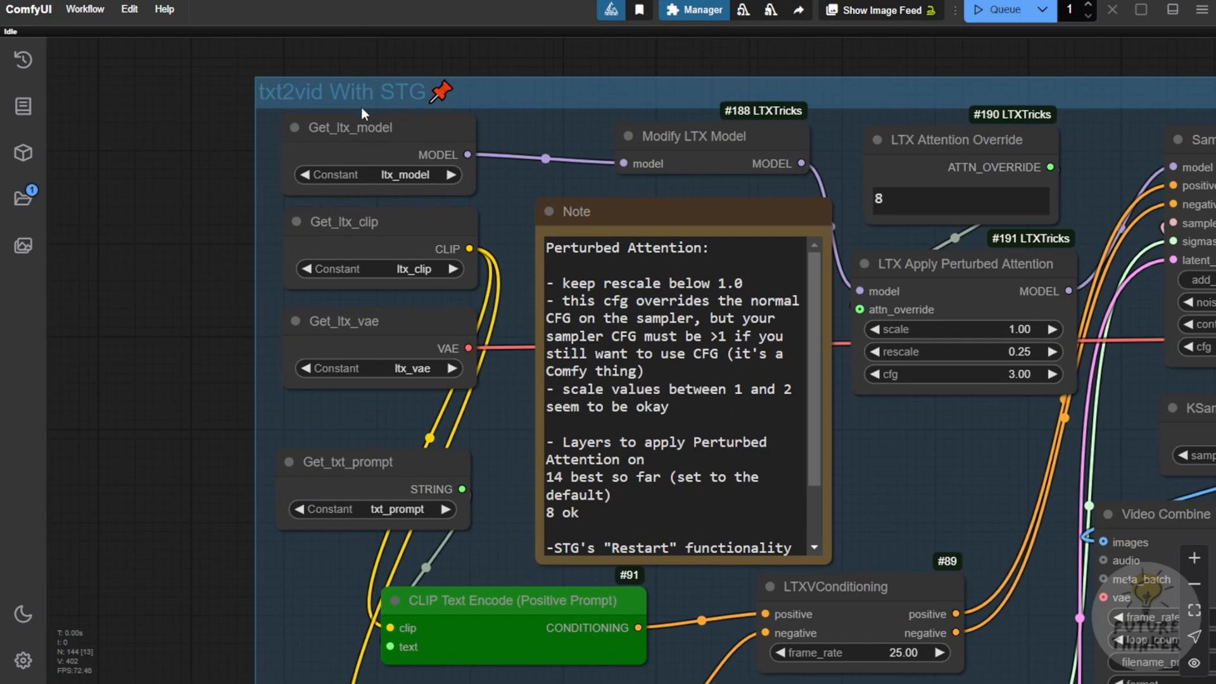
pyautogui.moveTo(416, 160)
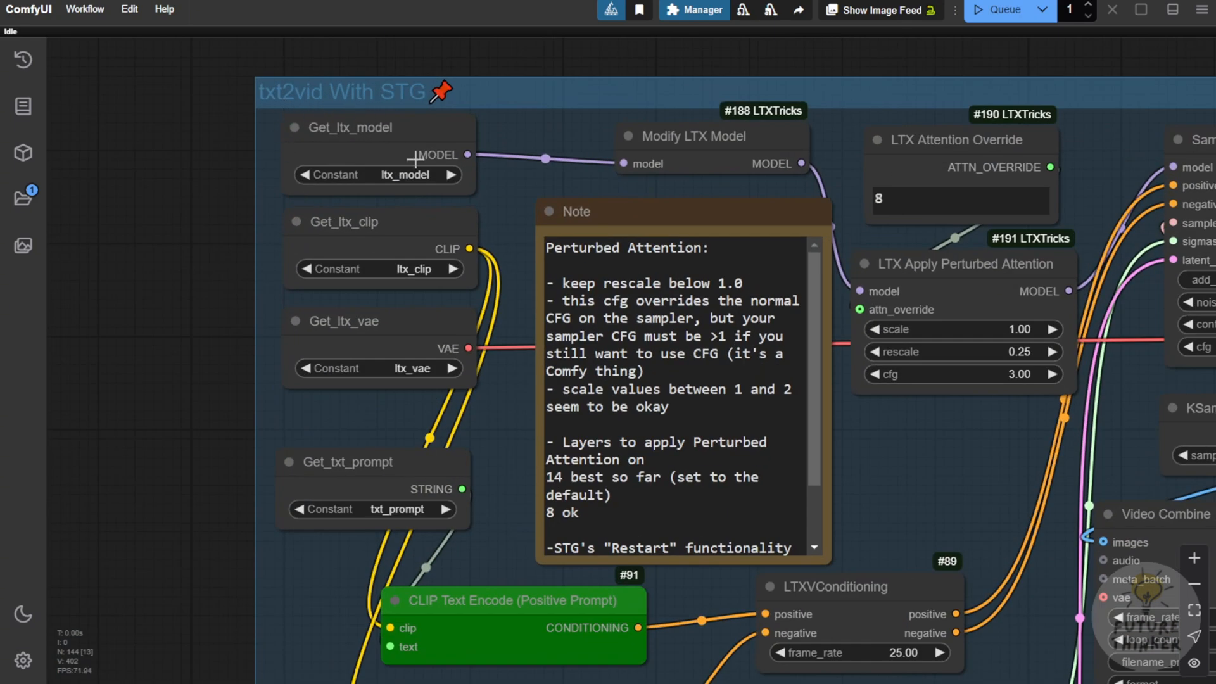
pyautogui.moveTo(737, 504)
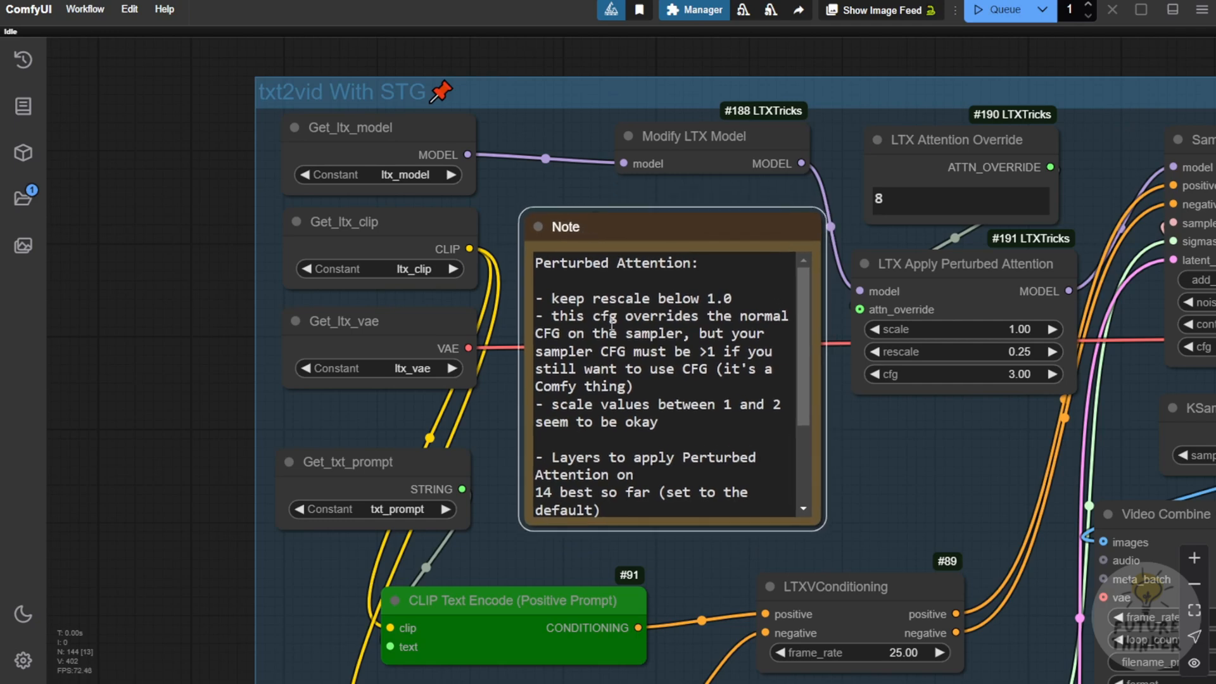
# Scroll the perturbed attention Note in the txt2vid With STG group to its end
pyautogui.scroll(-3)
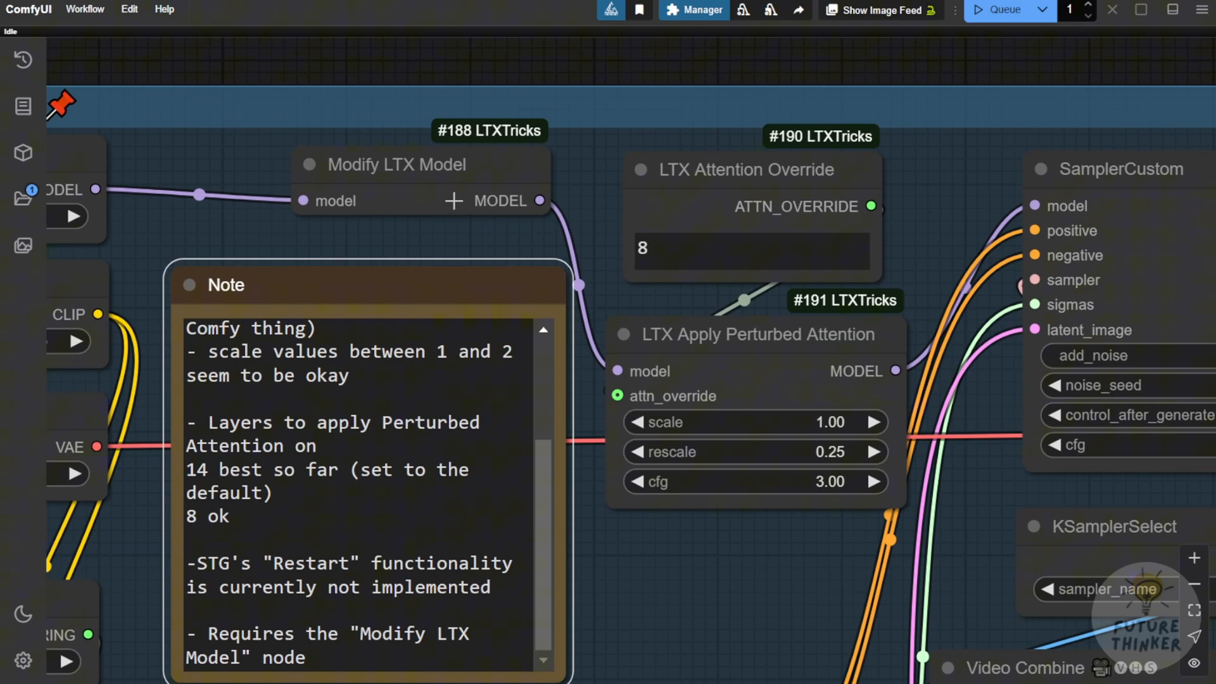
pyautogui.moveTo(261, 174)
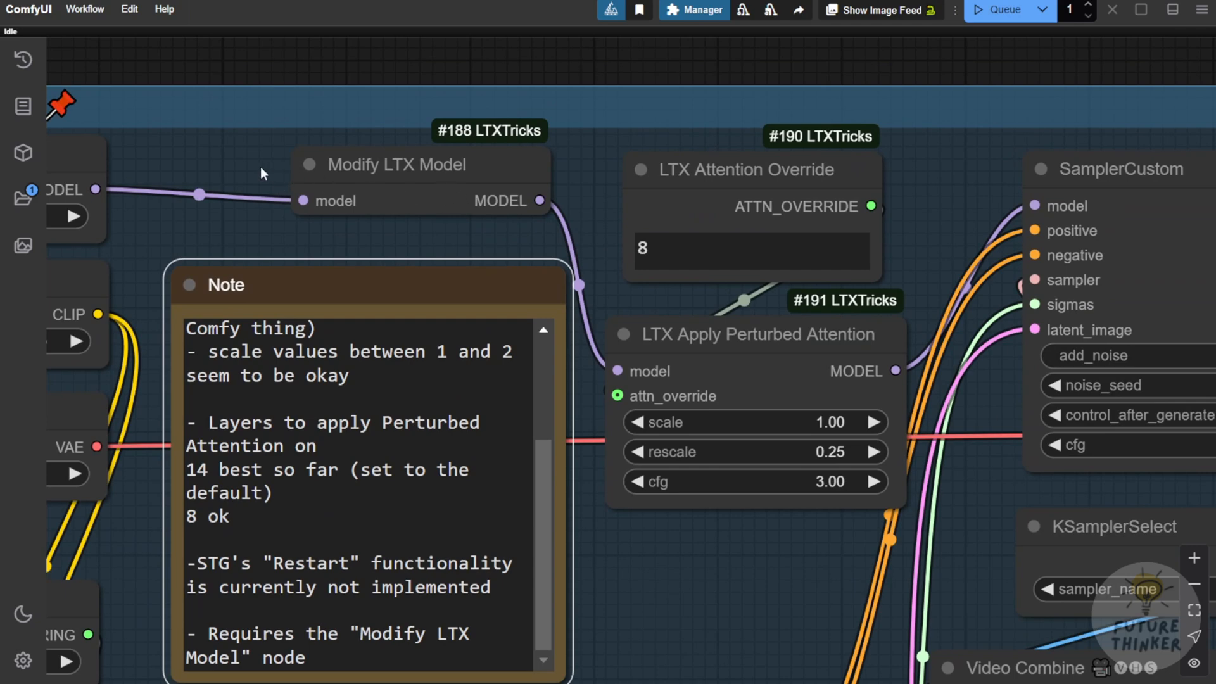
pyautogui.moveTo(458, 239)
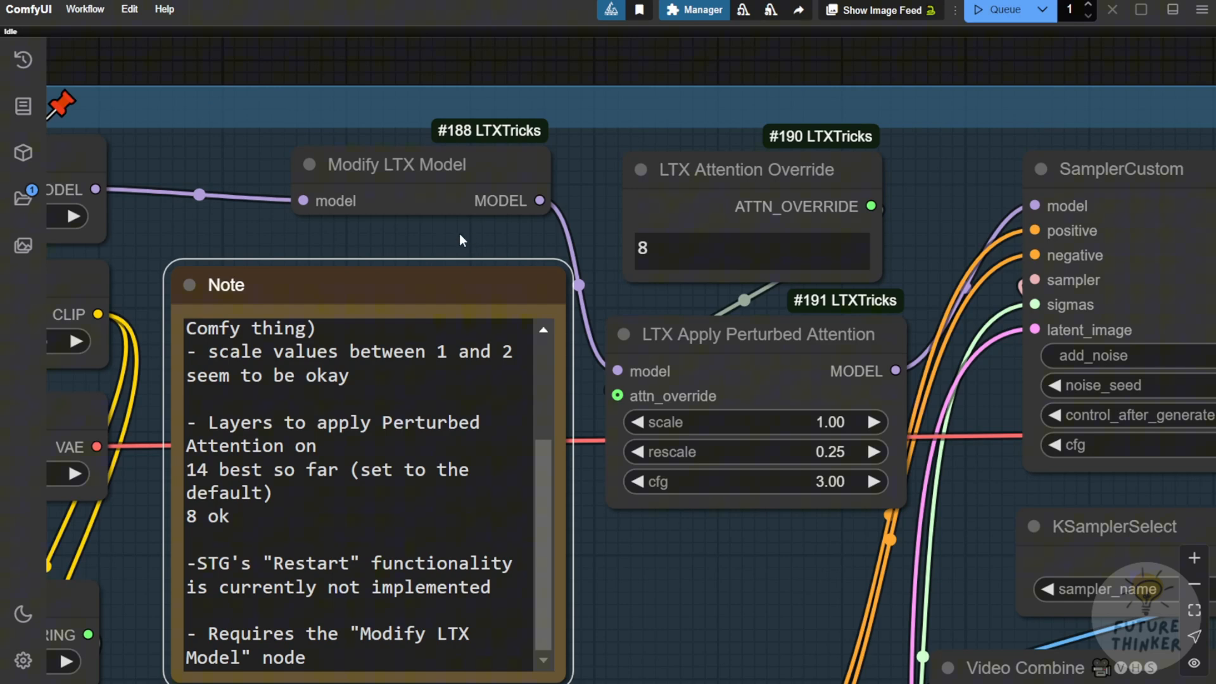
pyautogui.moveTo(512, 226)
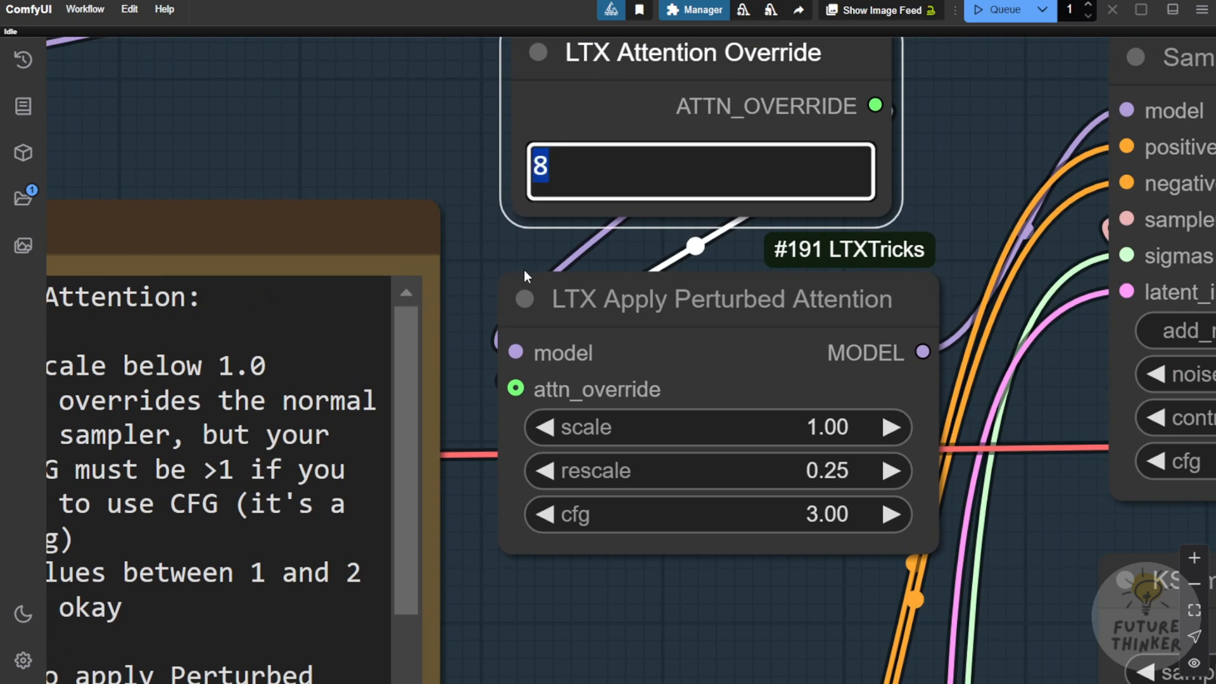
# Set the LTX Attention Override layer value to 14 and bring the SamplerCustom node into view
pyautogui.write('14')
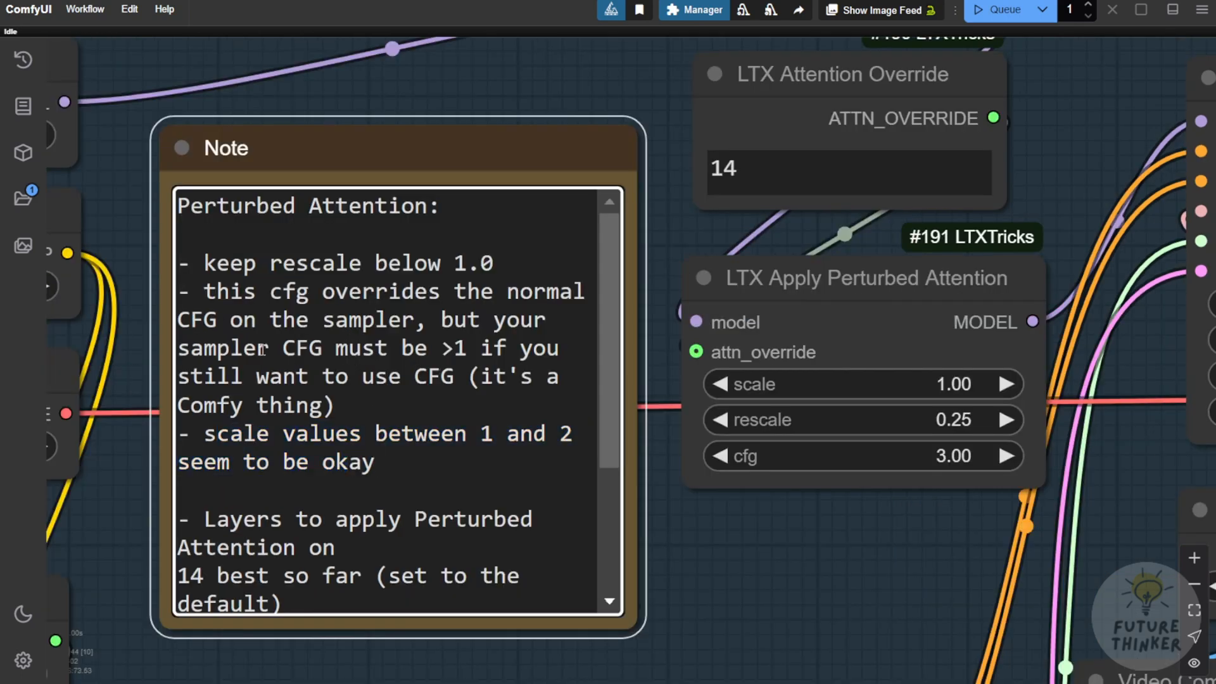
pyautogui.moveTo(278, 347); pyautogui.dragTo(468, 347)
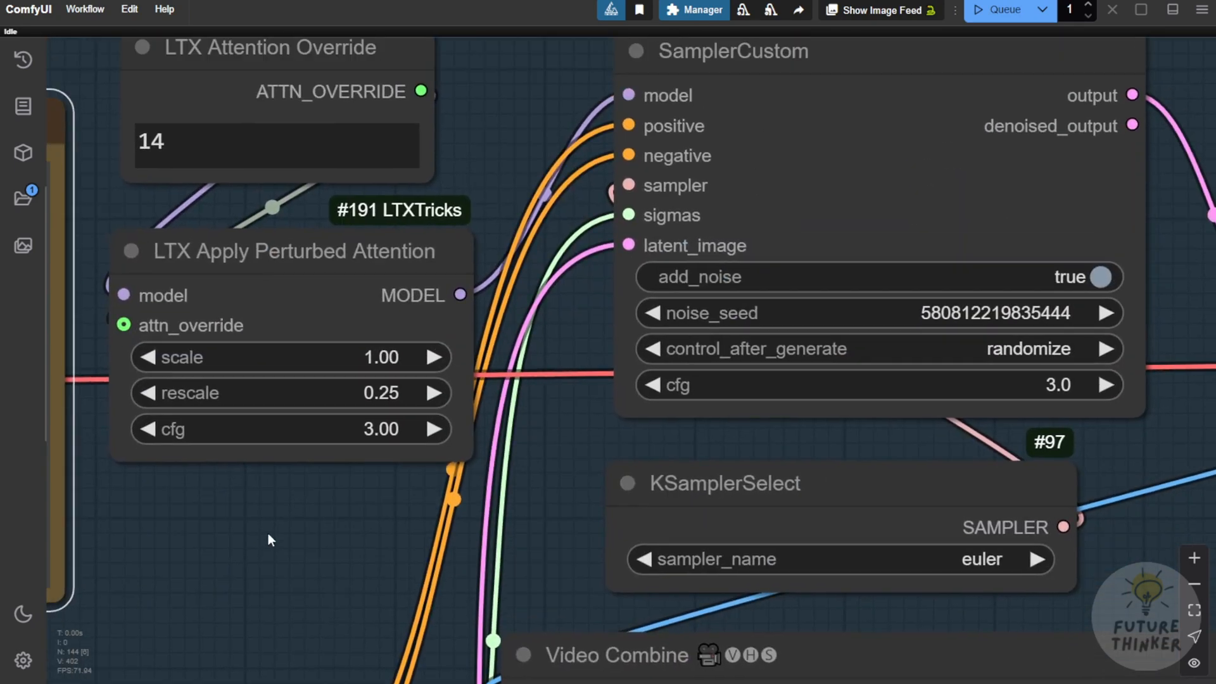
pyautogui.moveTo(337, 496)
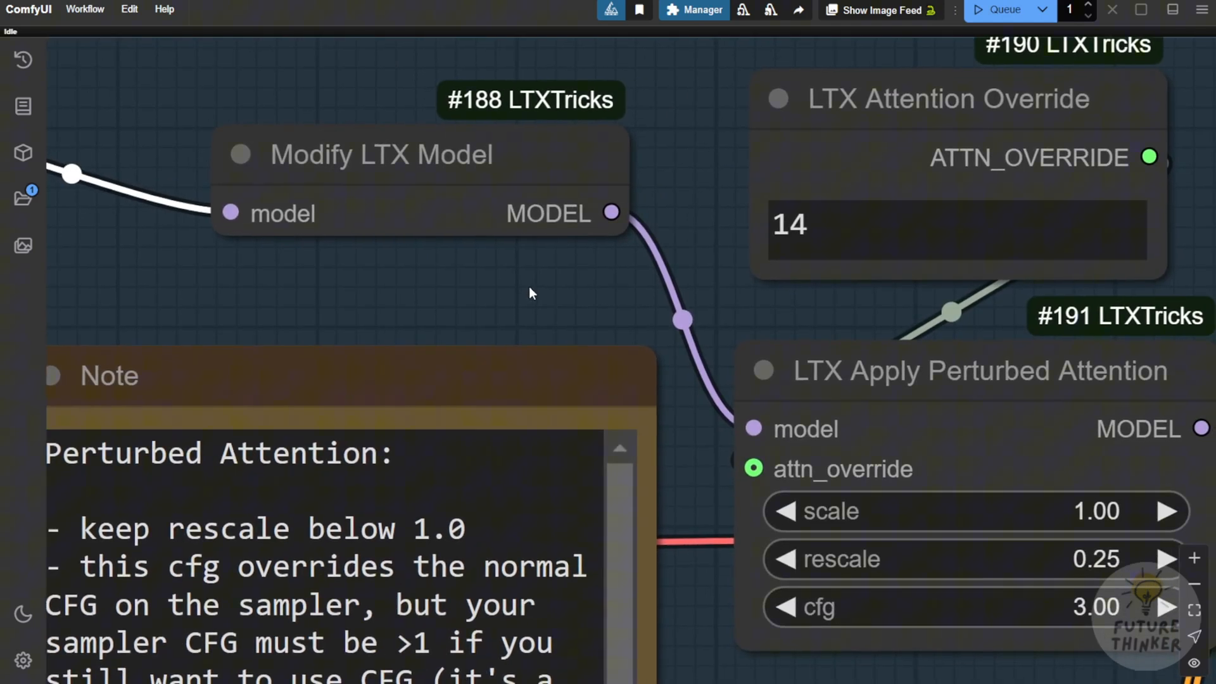
pyautogui.moveTo(669, 239)
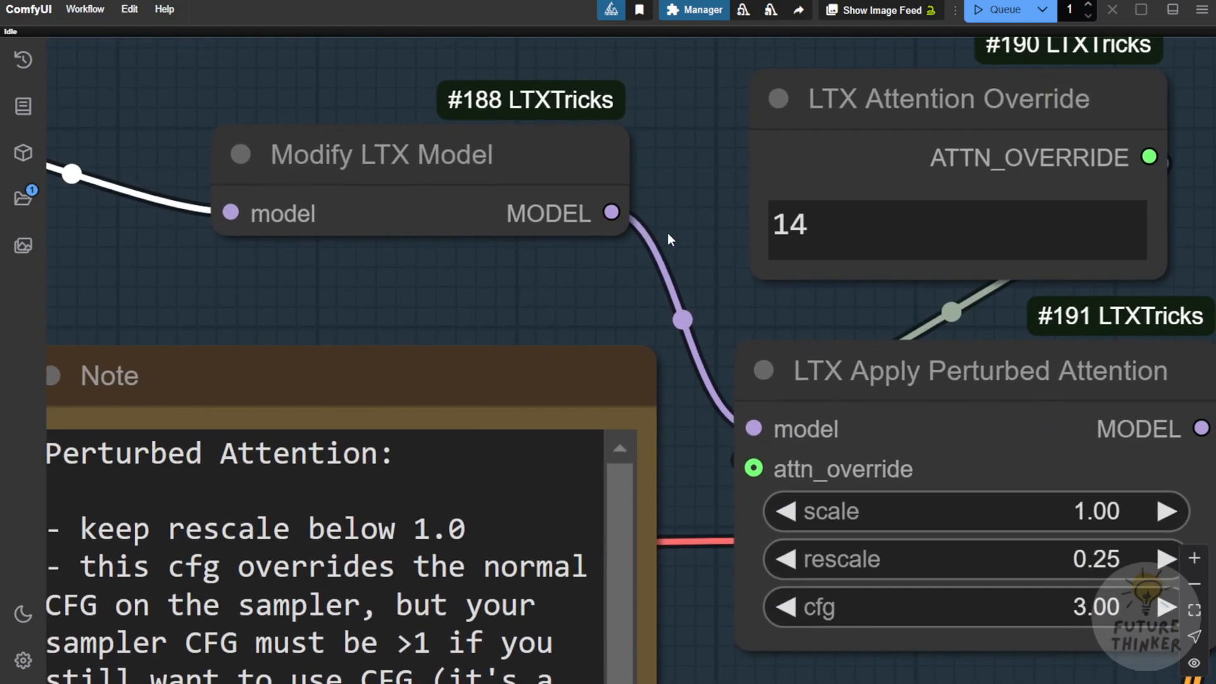
pyautogui.moveTo(705, 296)
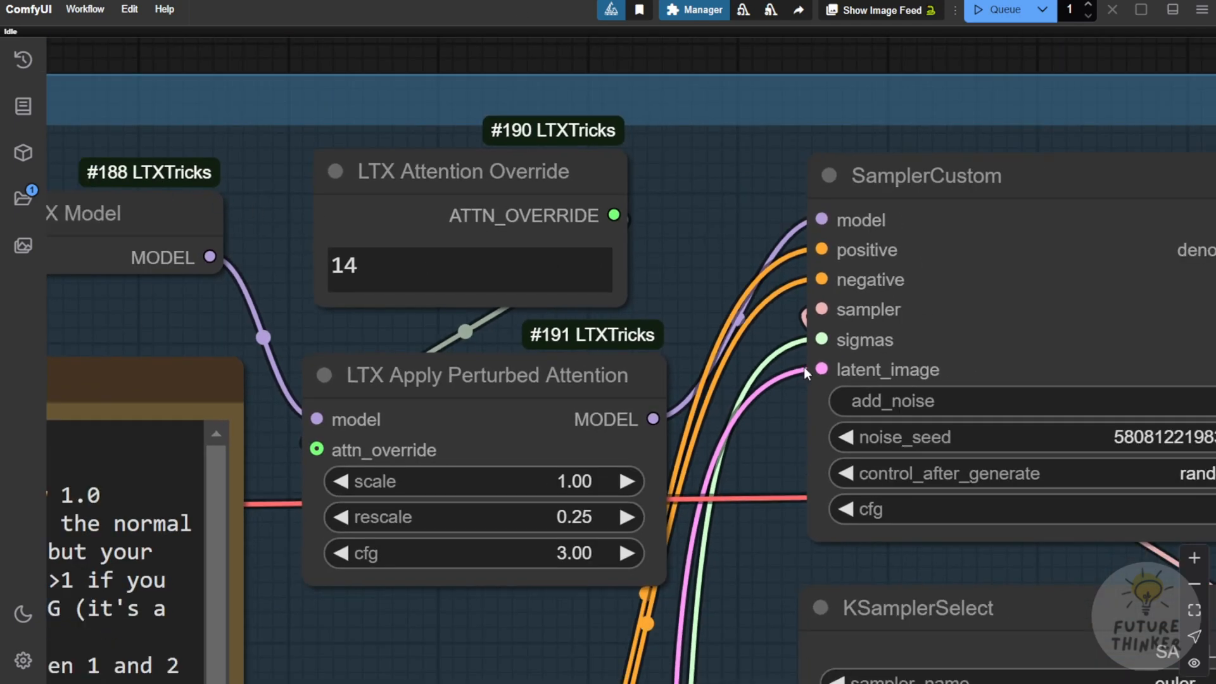
pyautogui.moveTo(705, 281)
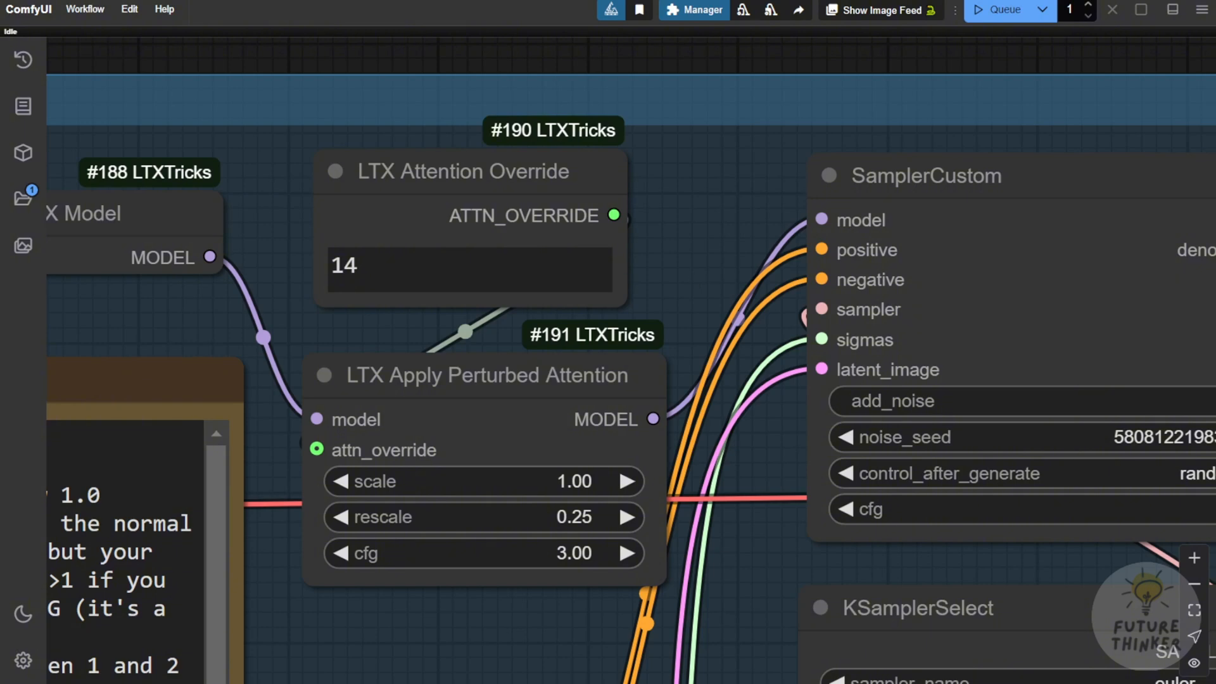
pyautogui.moveTo(712, 395)
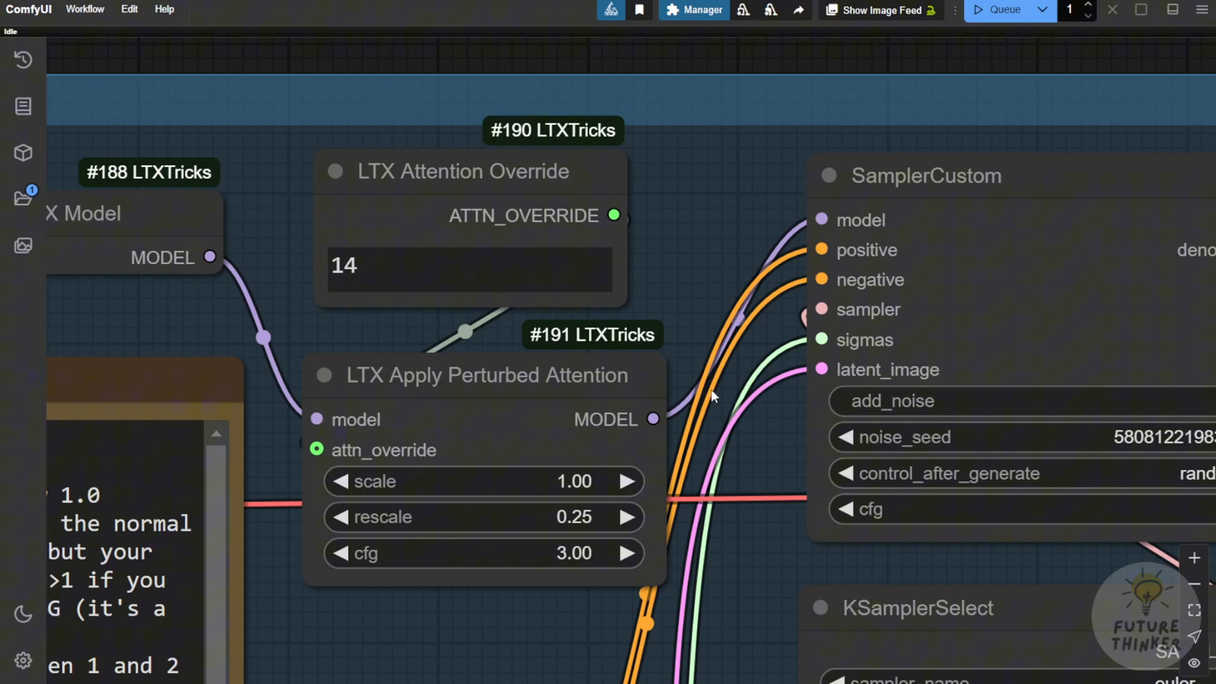
pyautogui.moveTo(257, 164)
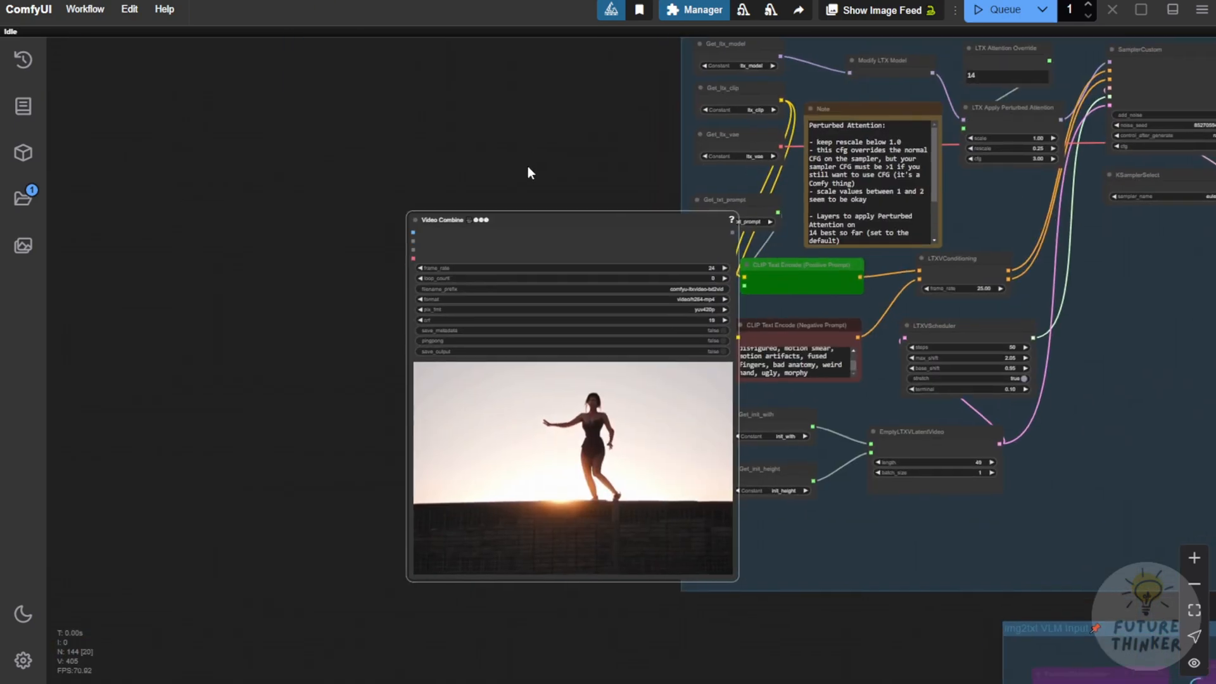
# Move the Video Combine dancer preview beside the txt2vid With STG group
pyautogui.moveTo(572, 219); pyautogui.dragTo(482, 192)
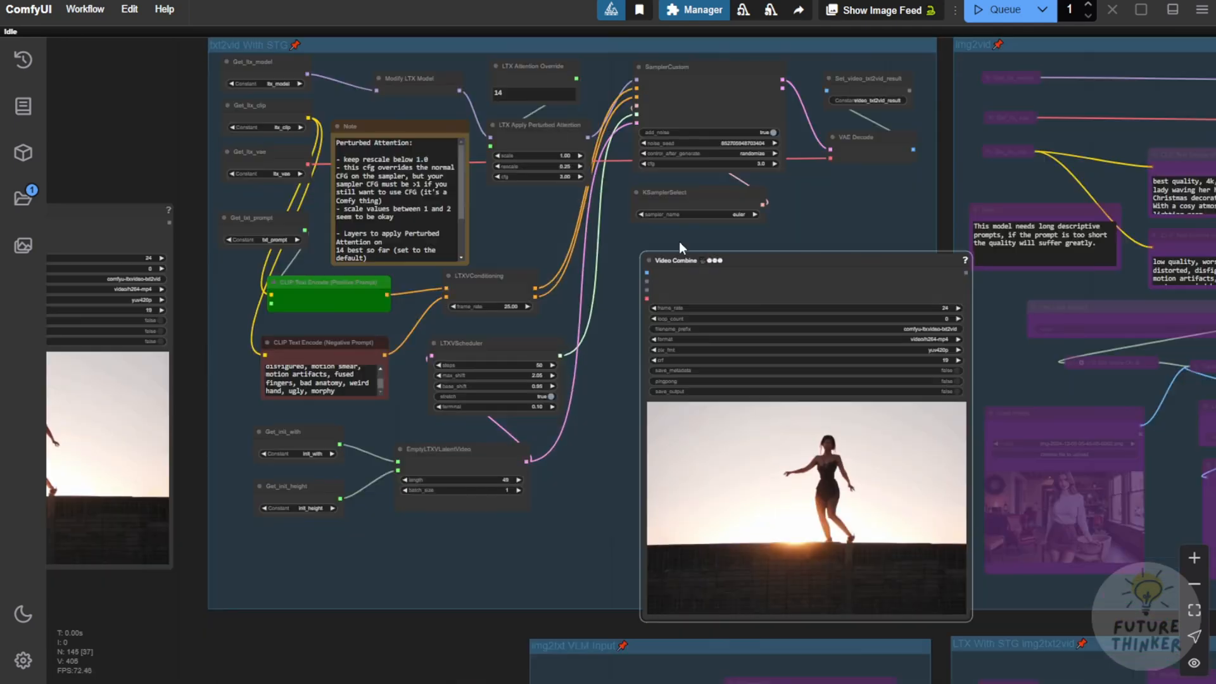
pyautogui.moveTo(675, 260); pyautogui.dragTo(644, 243)
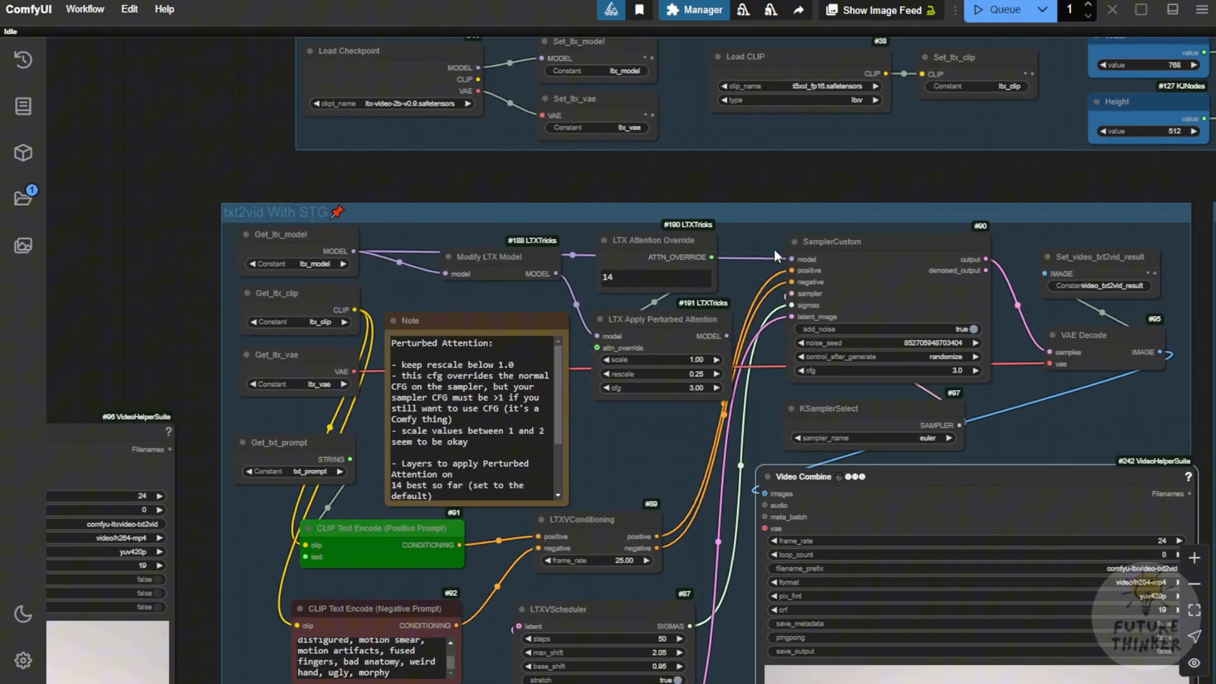
pyautogui.moveTo(443, 278)
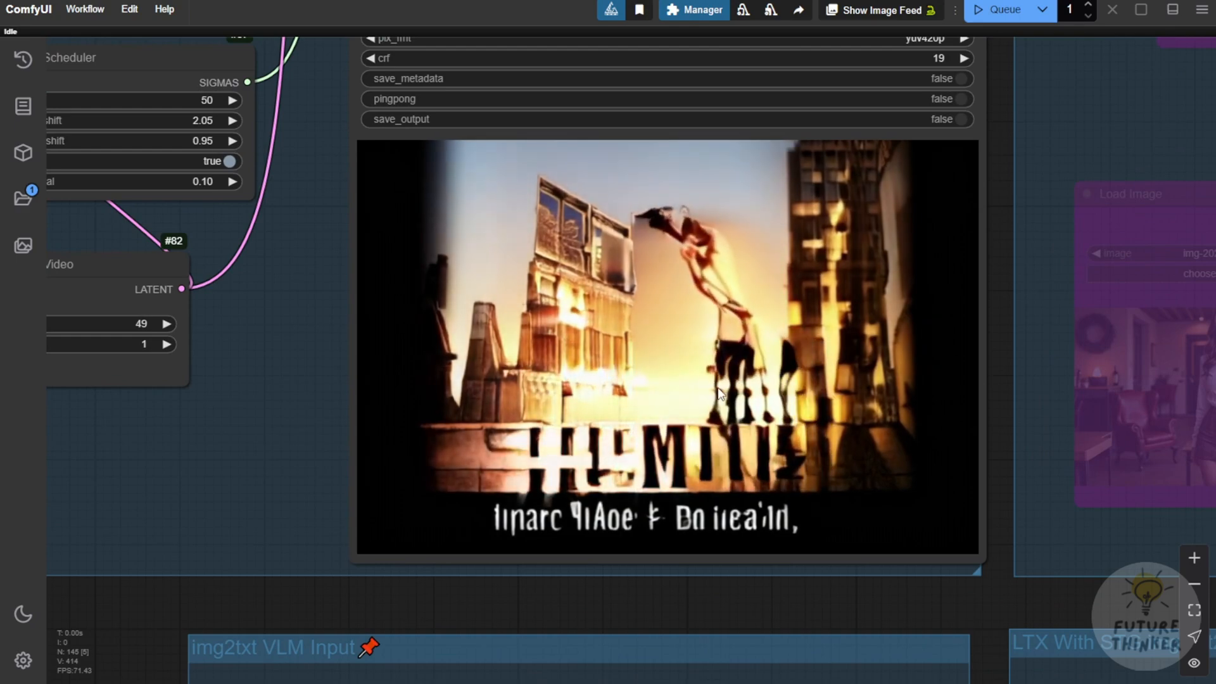
pyautogui.scroll(-3)
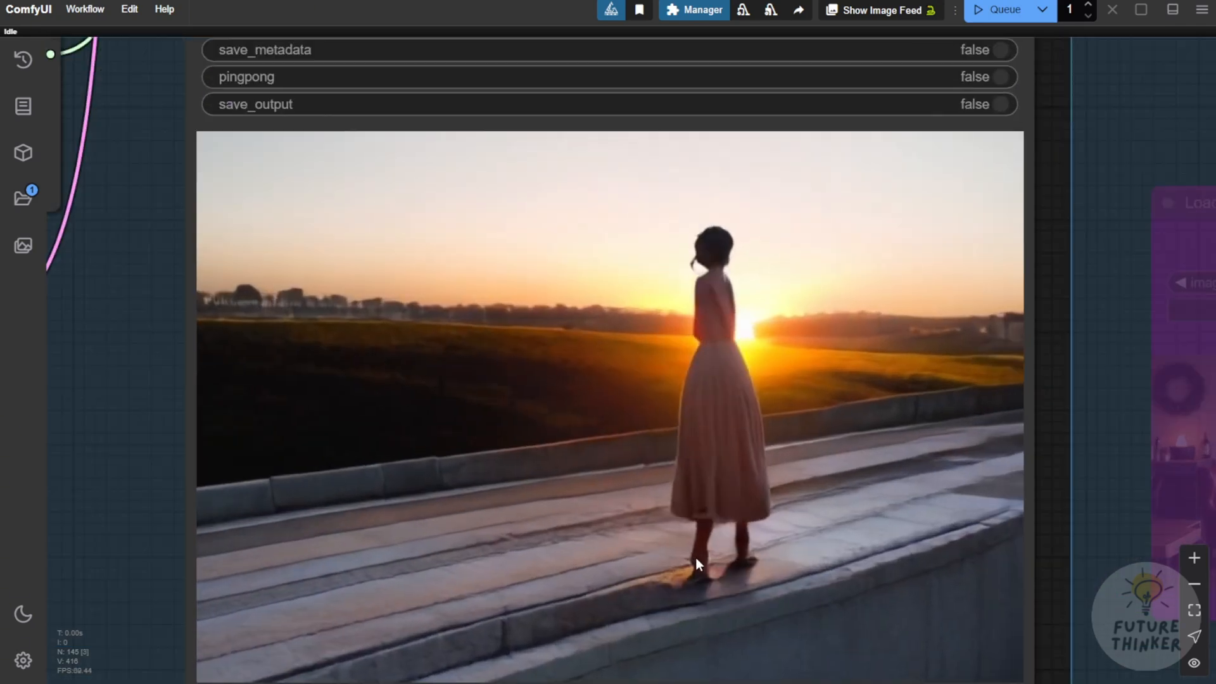
pyautogui.moveTo(655, 532)
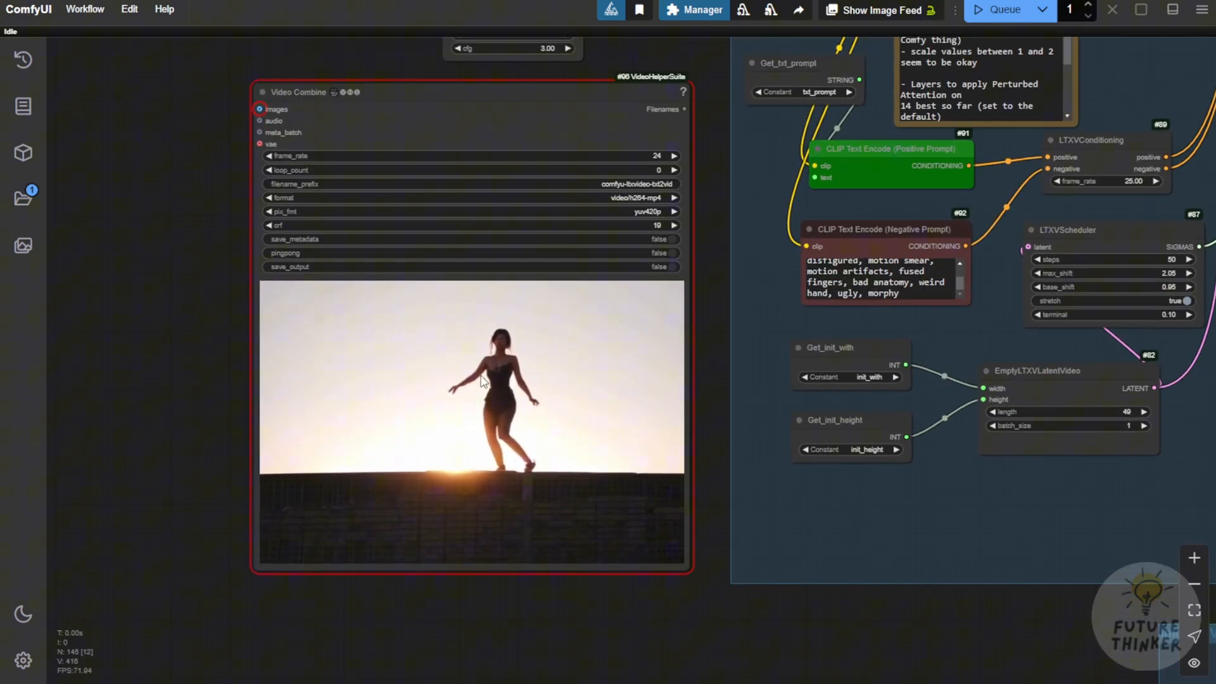
# Rewire the second Video Combine images input so the two sunset previews sit side by side
pyautogui.scroll(-3)
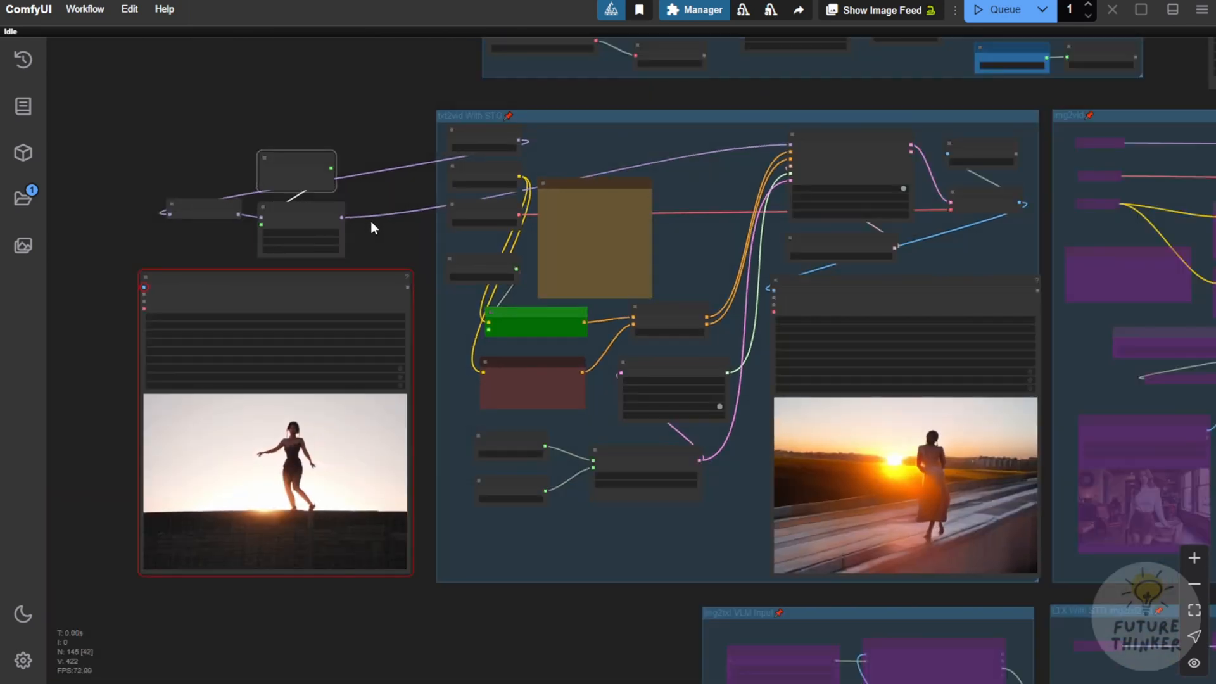
pyautogui.moveTo(775, 290)
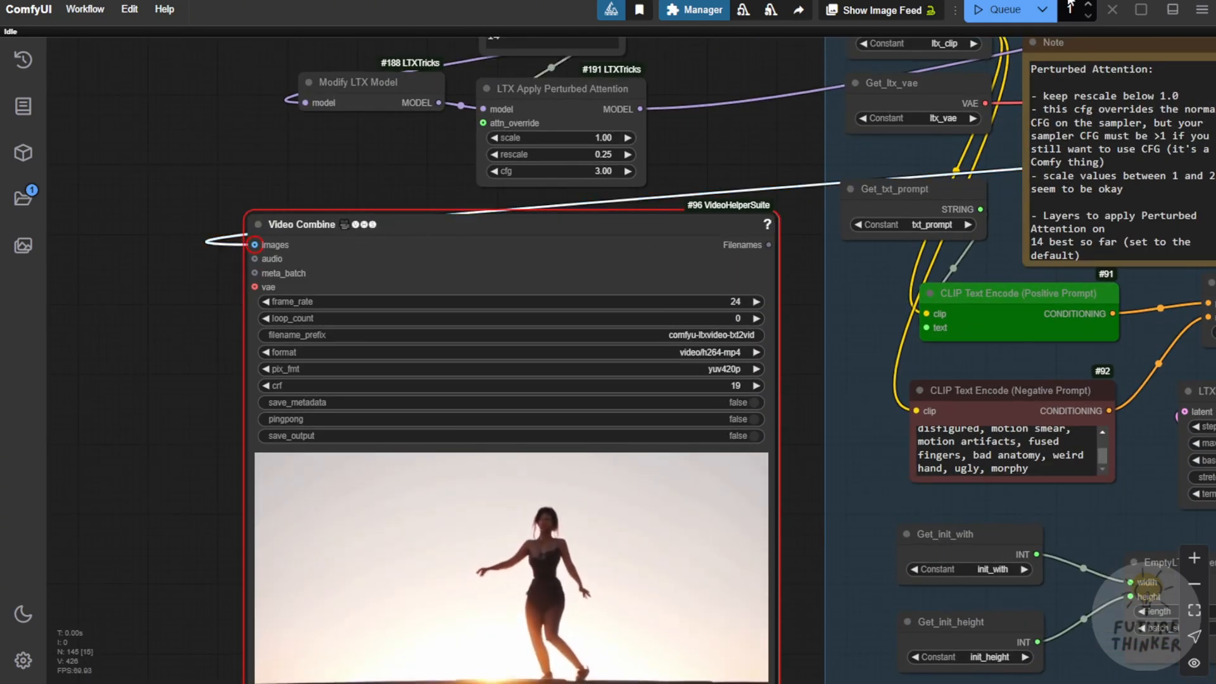
pyautogui.click(1003, 10)
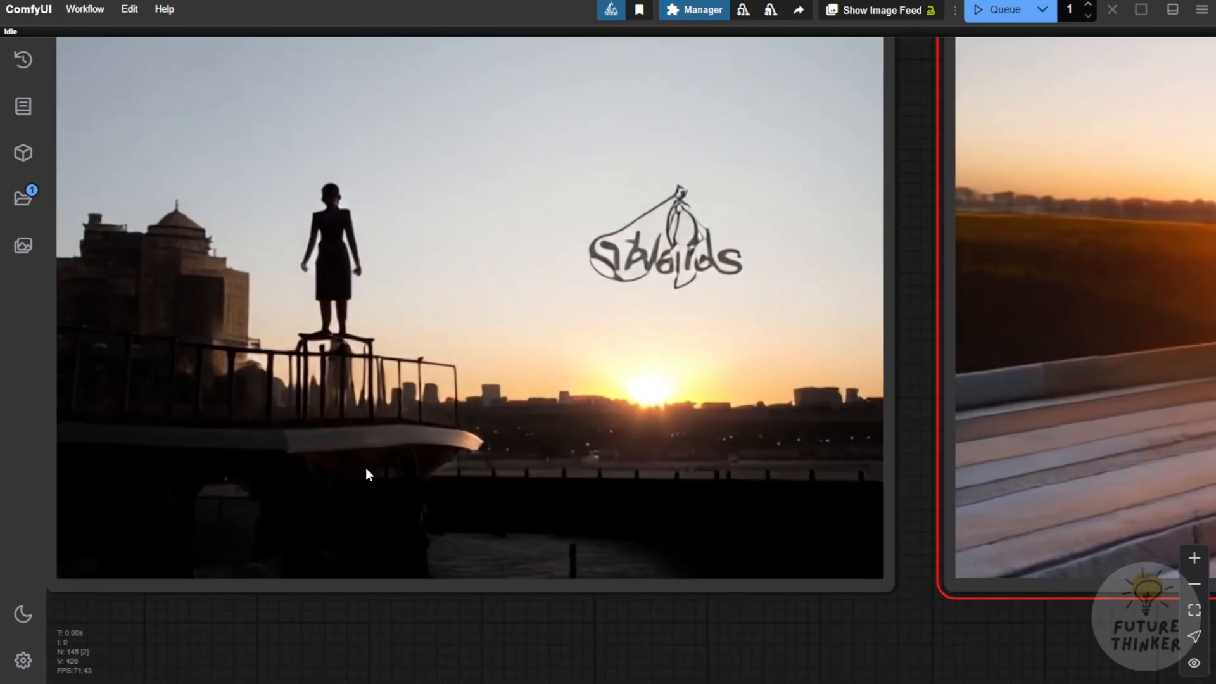
pyautogui.moveTo(380, 551)
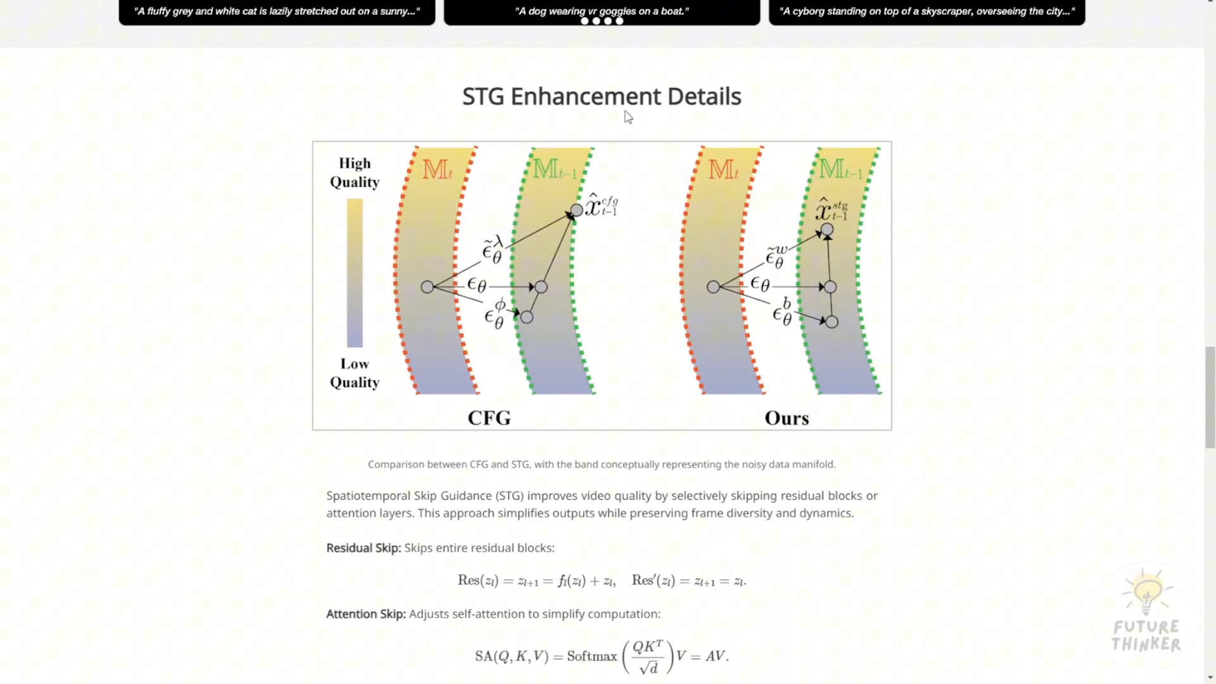
pyautogui.moveTo(684, 138)
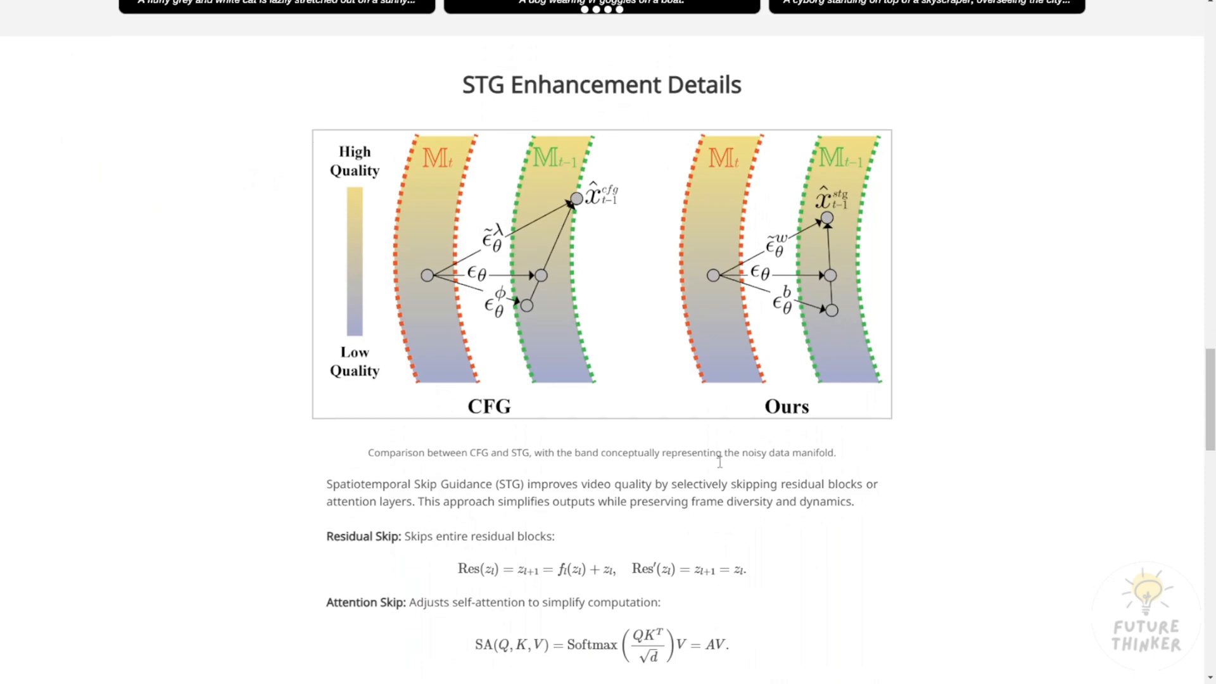
# Scroll the STG project page to the Quantitative Results and FVD chart comparing CFG and STG
pyautogui.scroll(-3)
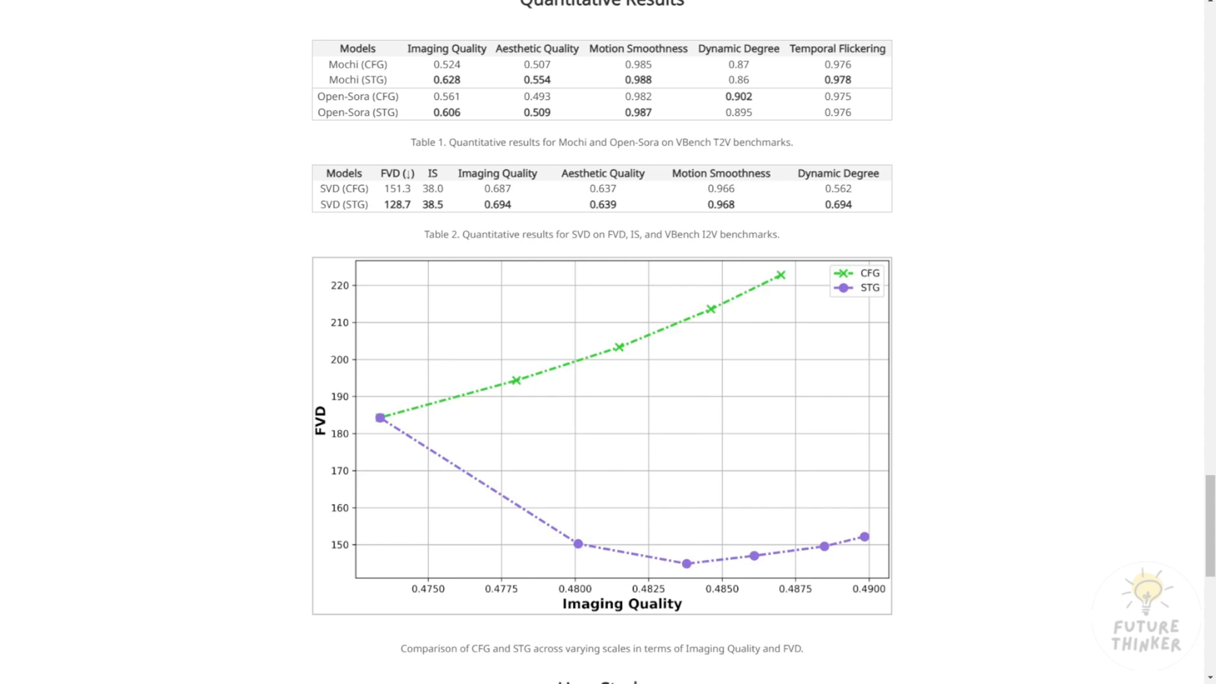
pyautogui.scroll(-3)
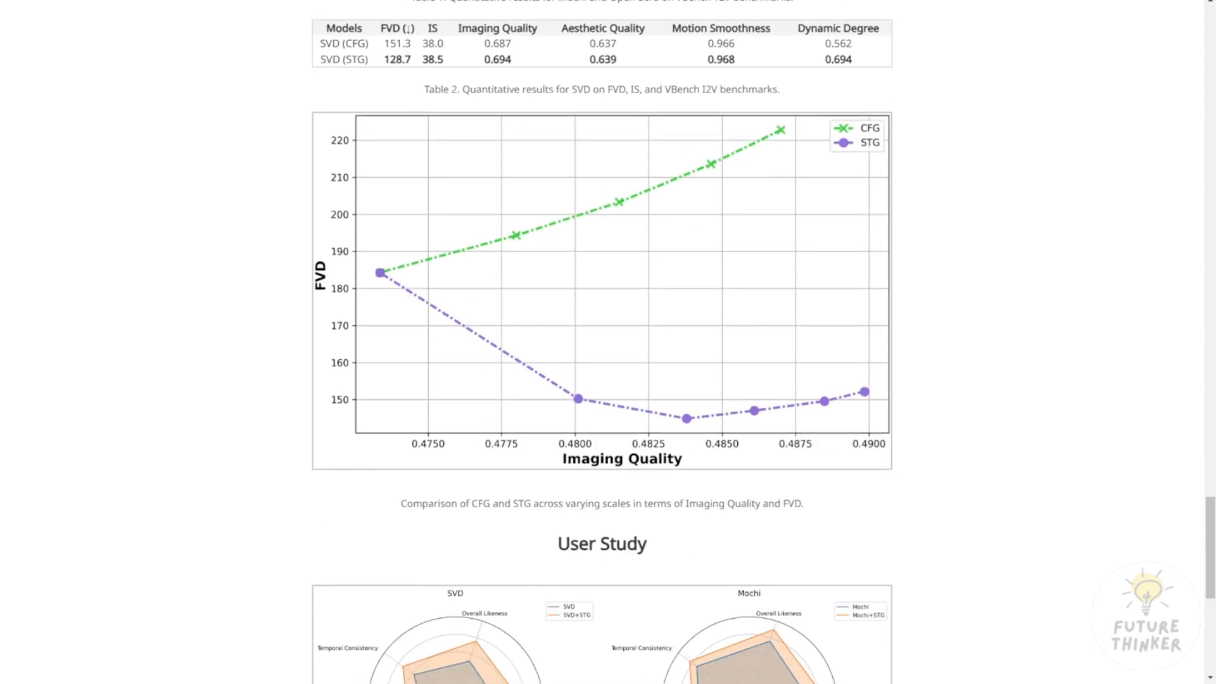
pyautogui.scroll(-3)
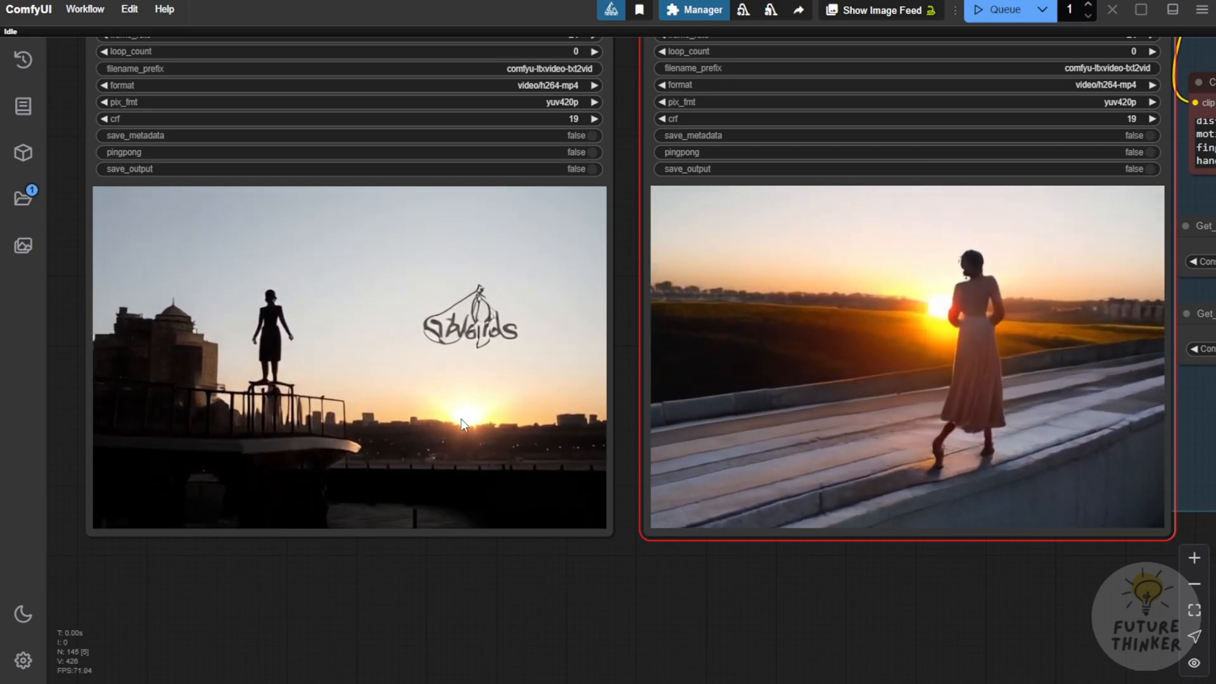
pyautogui.moveTo(323, 504)
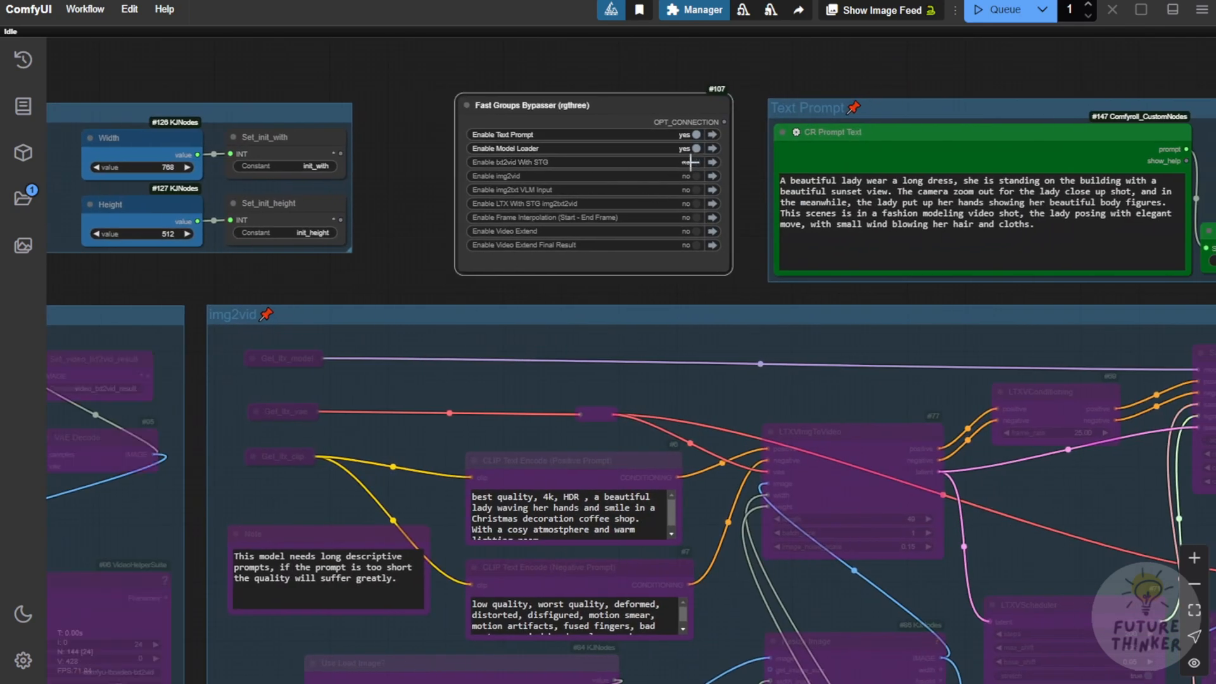
# In Fast Groups Bypasser disable txt2vid With STG and enable img2vid and LTX With STG img2txt2vid
pyautogui.click(689, 174)
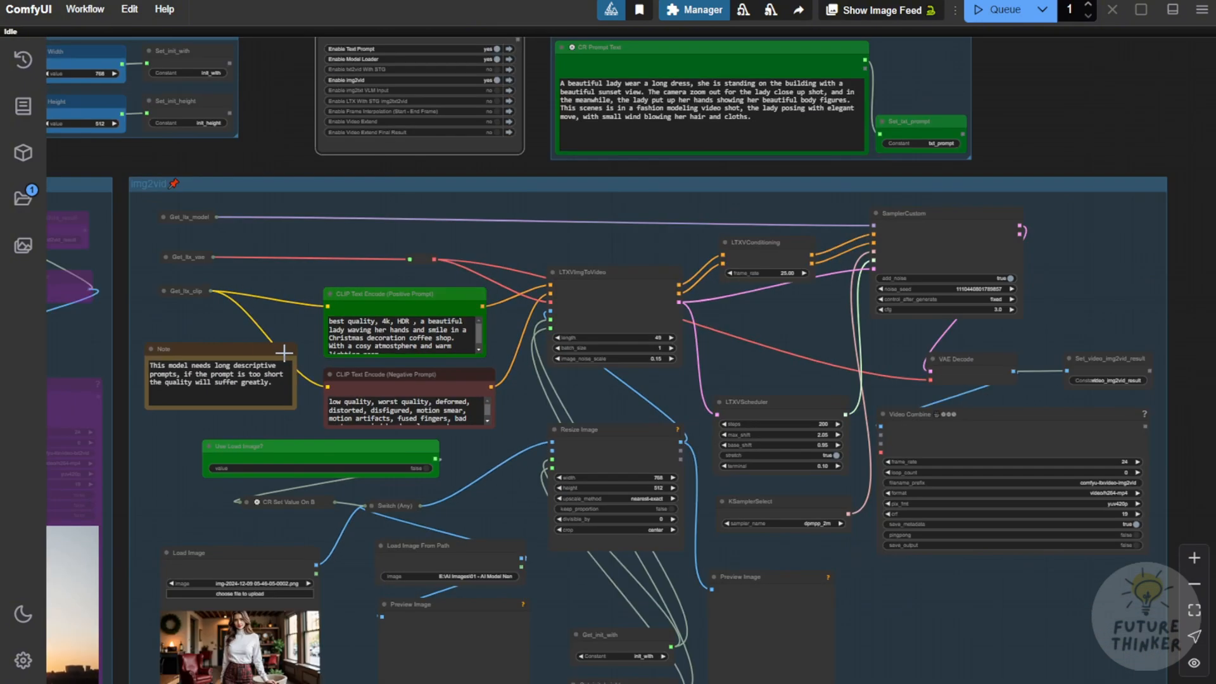
pyautogui.moveTo(230, 503)
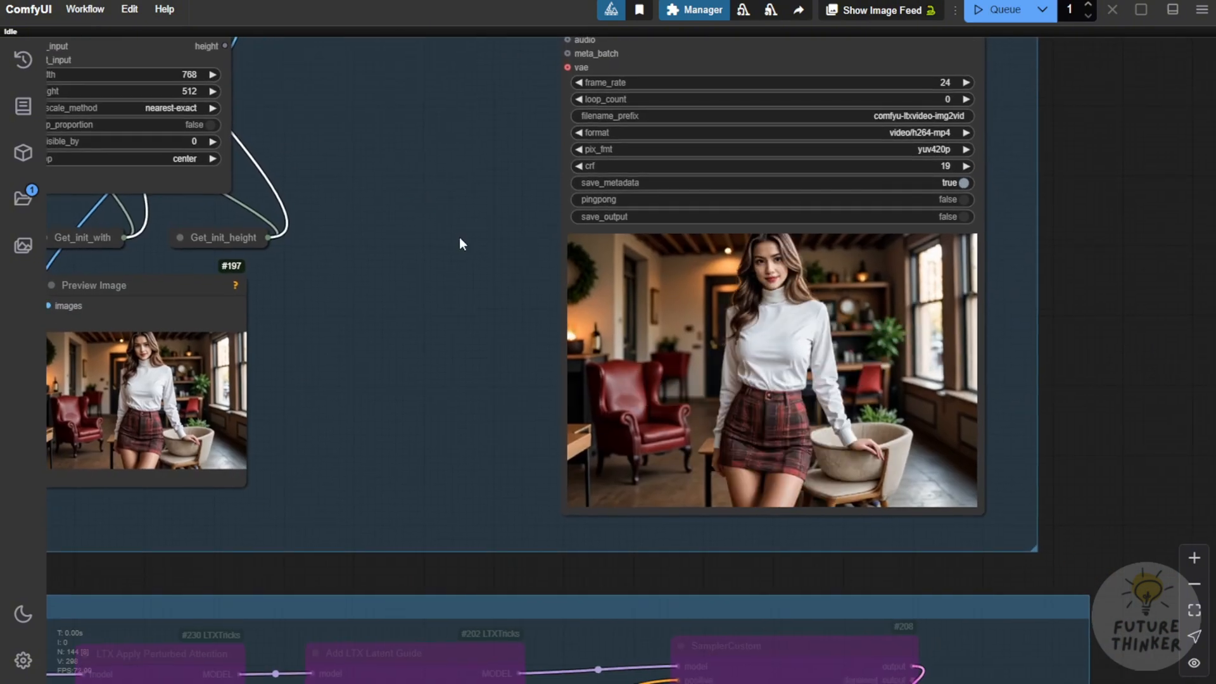
pyautogui.moveTo(712, 284)
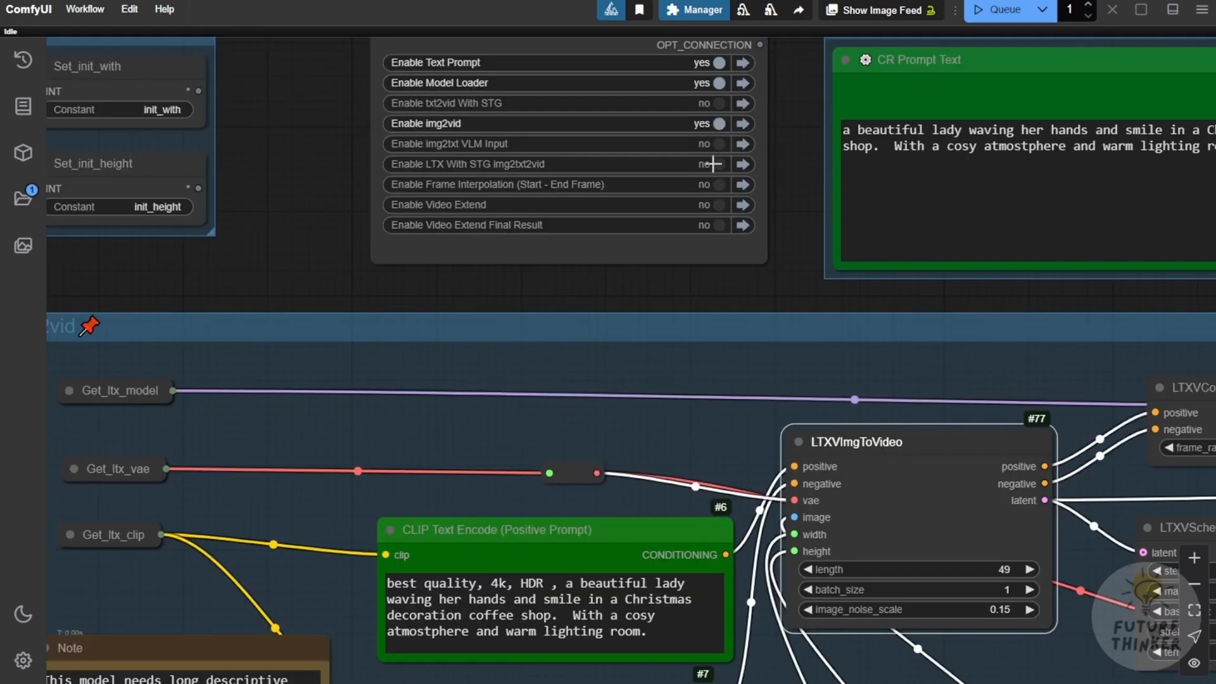
pyautogui.click(706, 164)
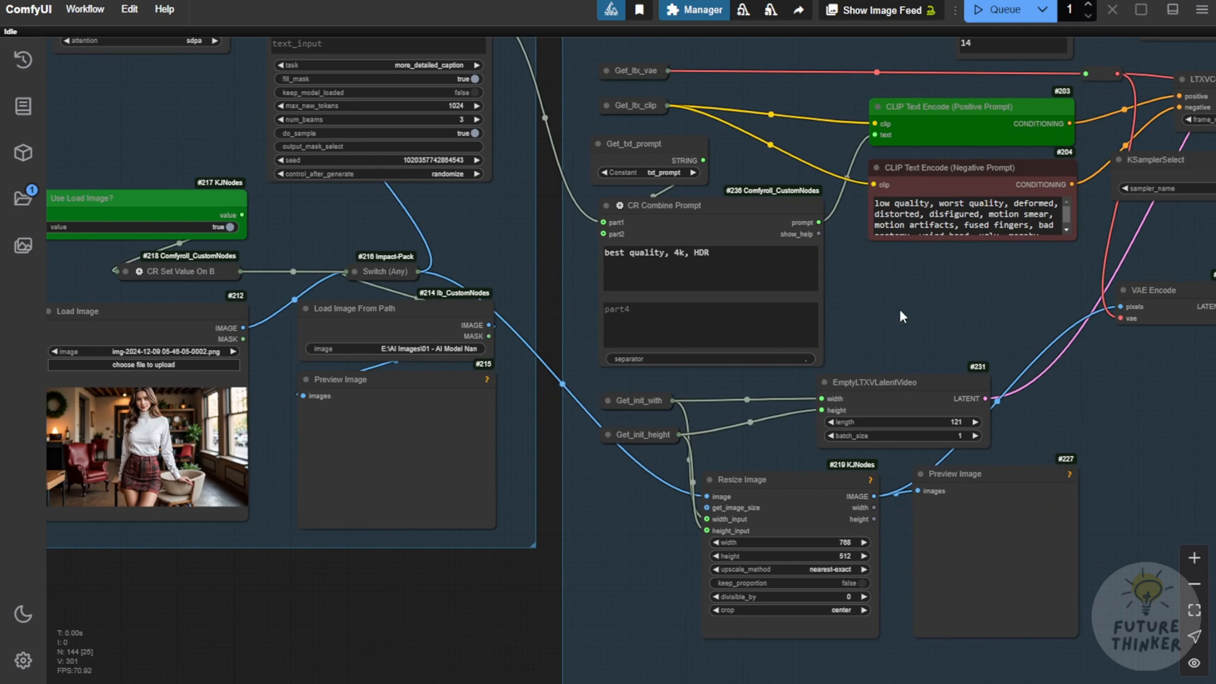
pyautogui.moveTo(941, 322)
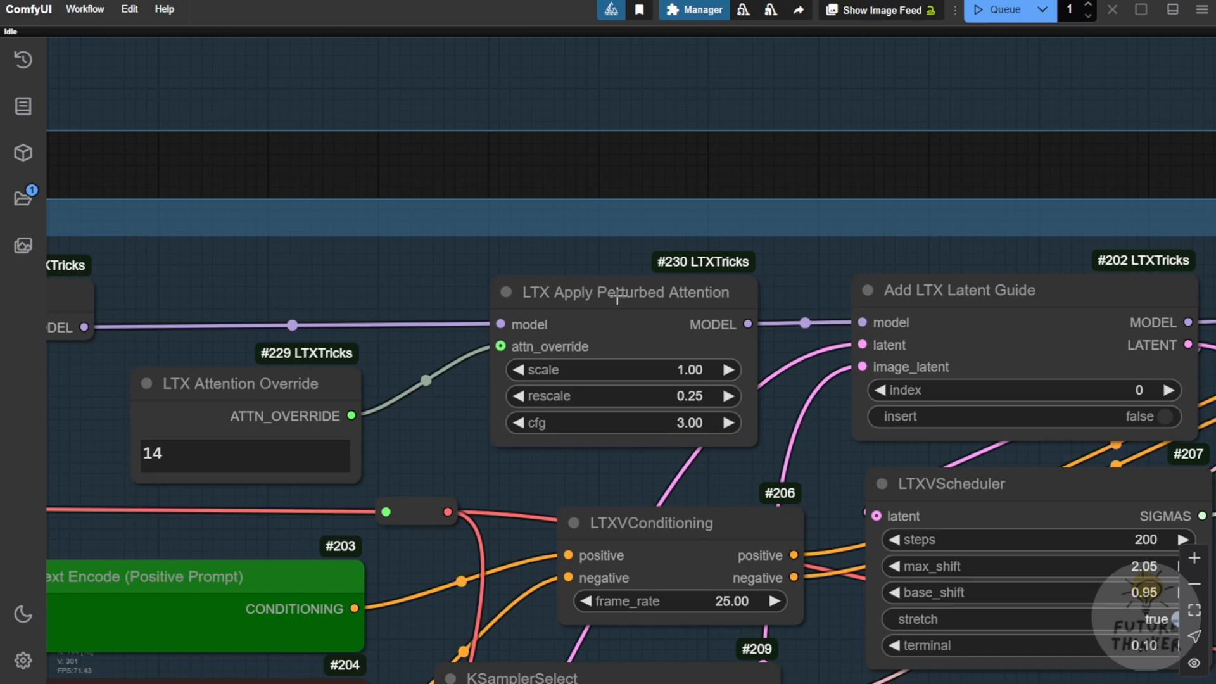
pyautogui.moveTo(611, 295)
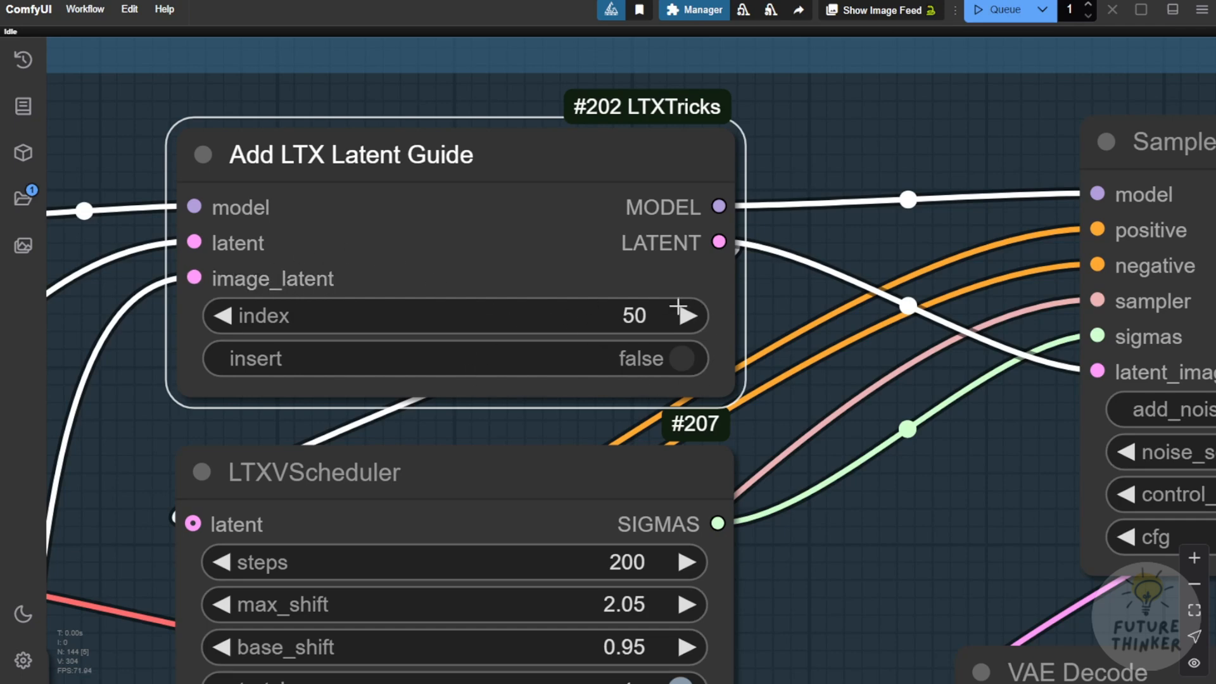
pyautogui.moveTo(602, 329)
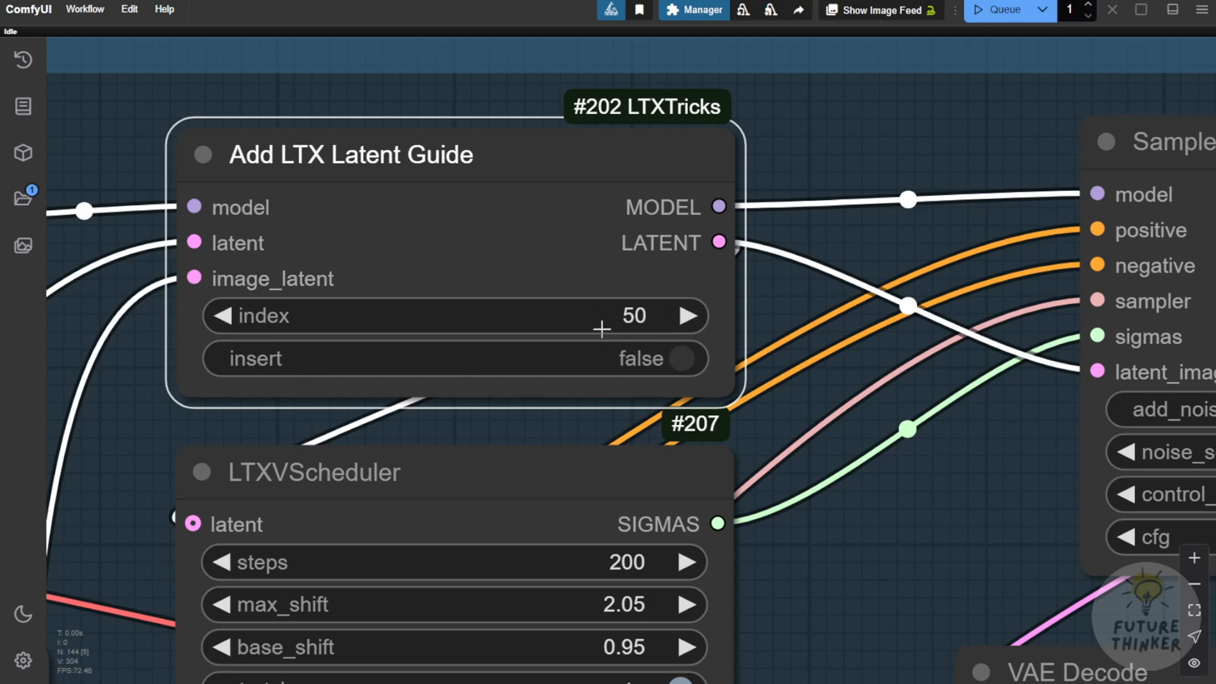
pyautogui.moveTo(654, 302)
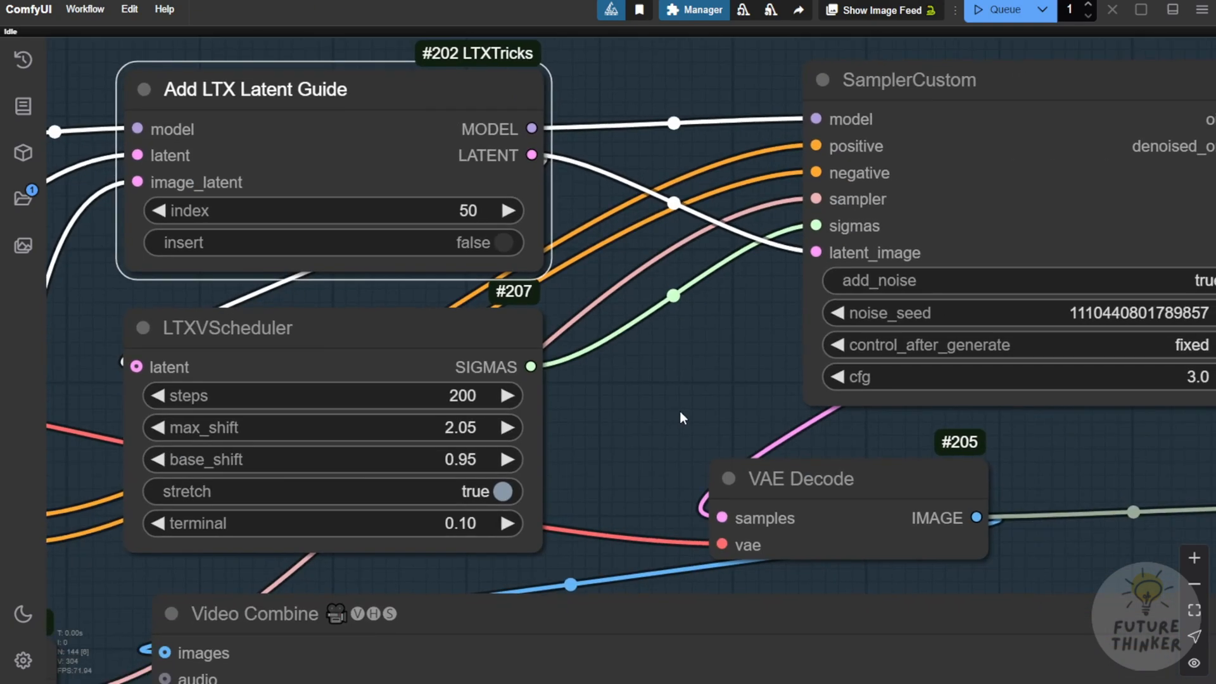
# Reset the latent guide index to 0 and open the STG img2vid Video Combine output in the full-size viewer
pyautogui.scroll(-3)
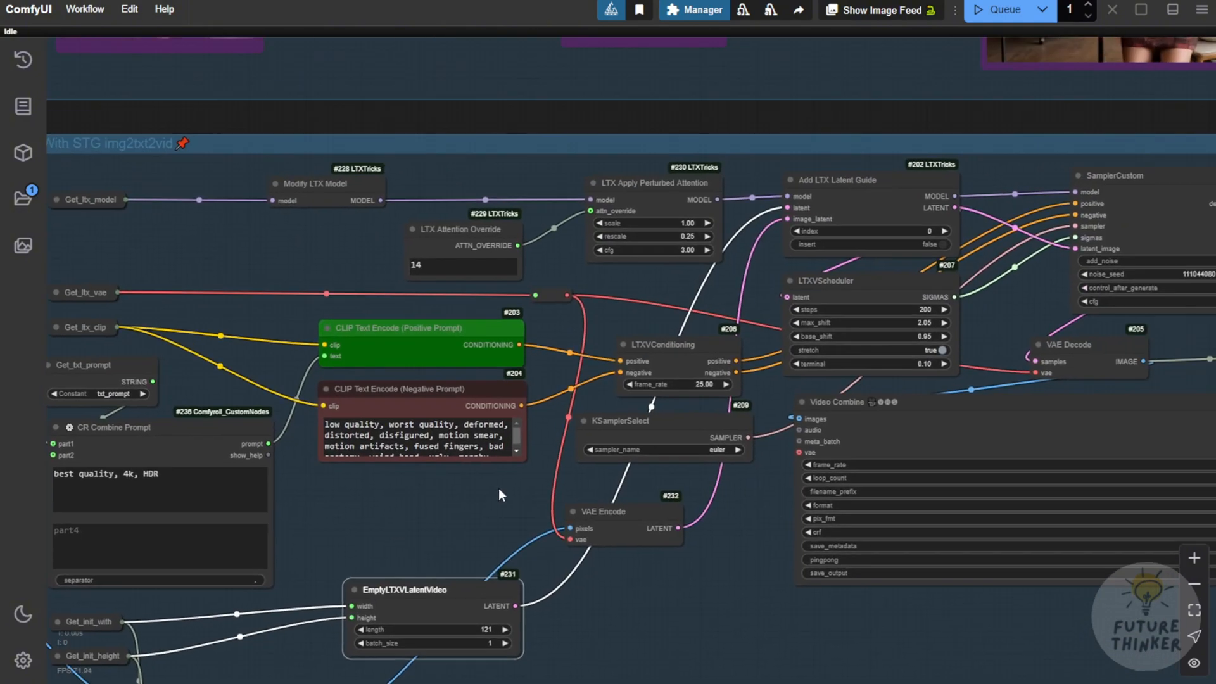
pyautogui.click(1001, 10)
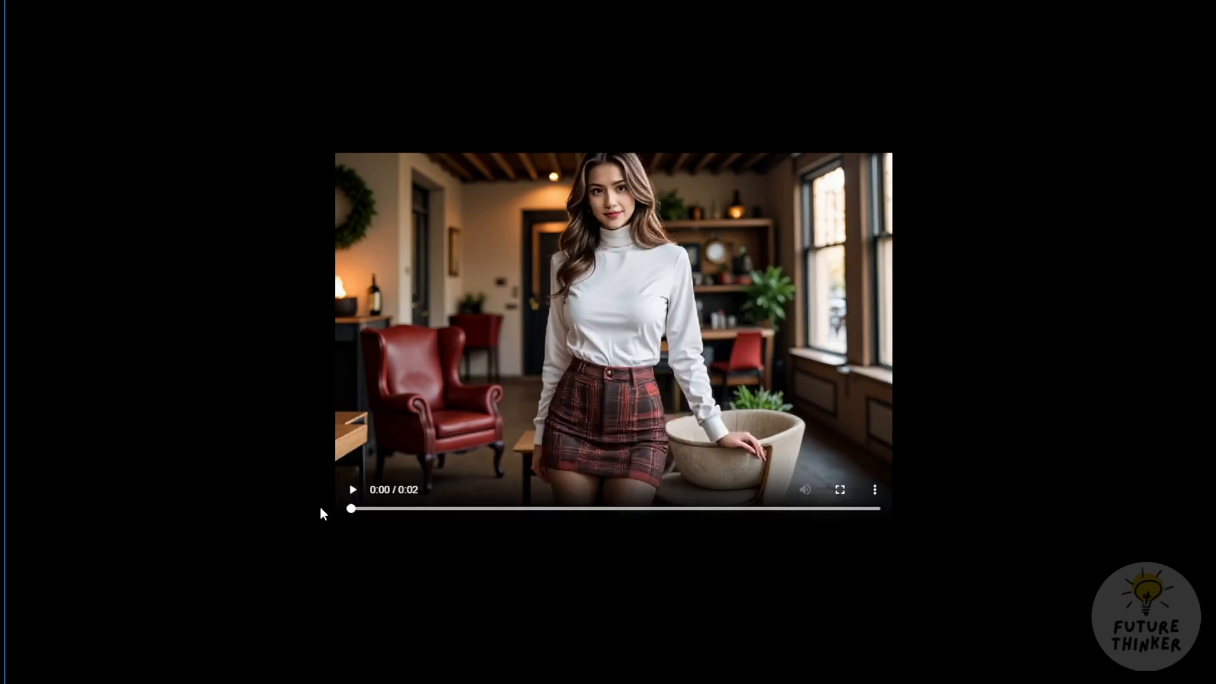
# Play the generated img2vid clip through, then close the viewer to see both outputs side by side
pyautogui.click(352, 489)
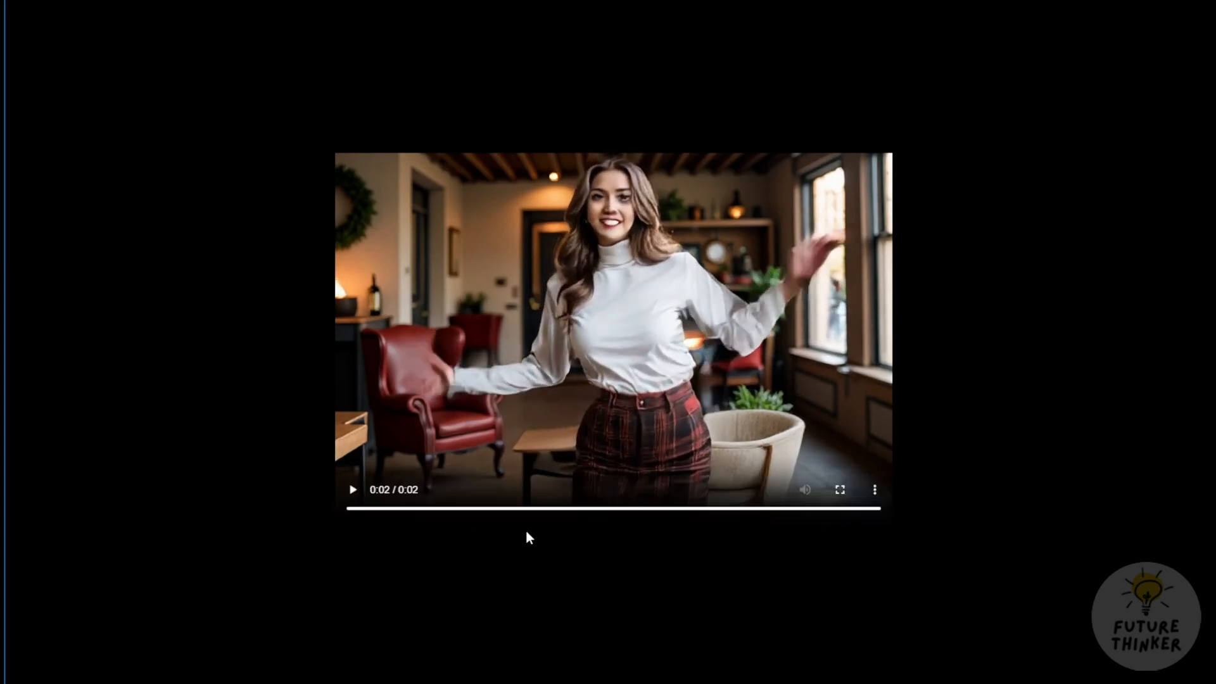
pyautogui.click(354, 489)
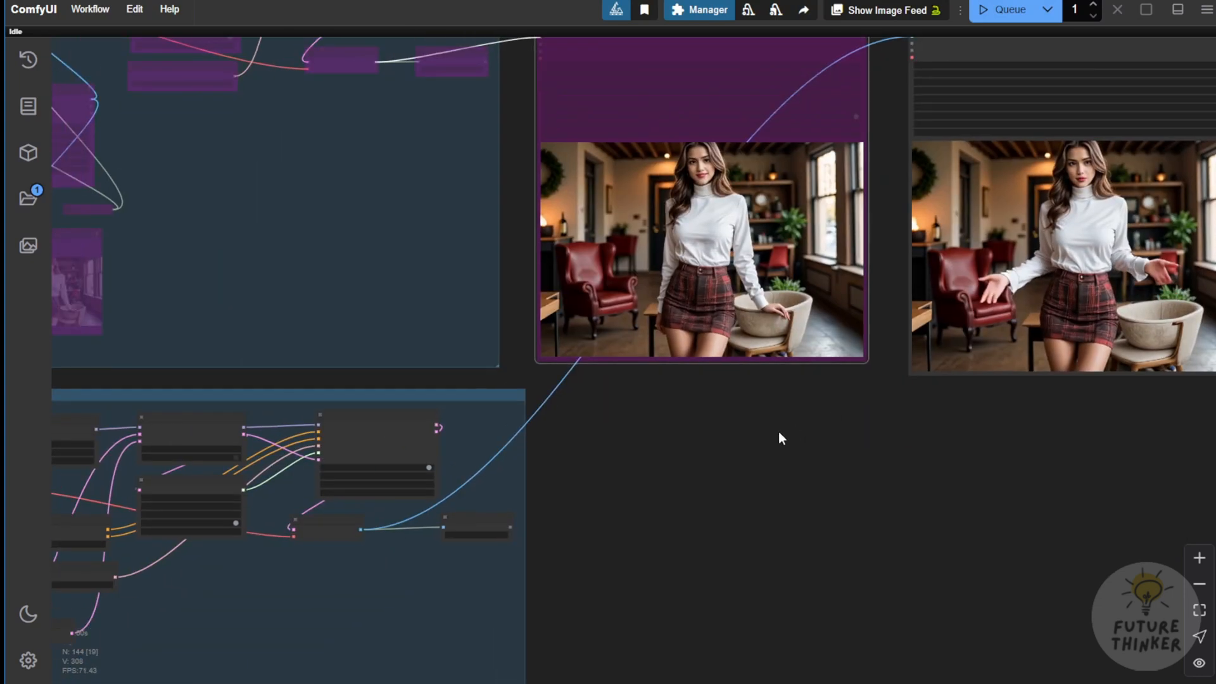
pyautogui.scroll(-3)
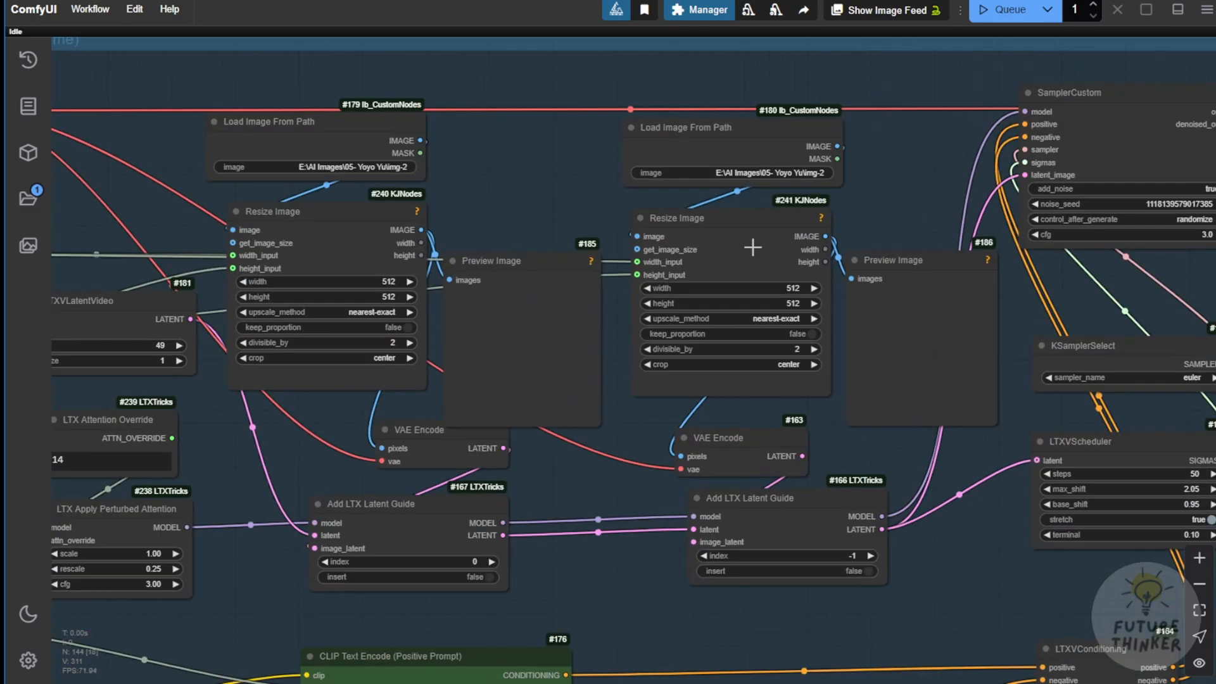
pyautogui.moveTo(499, 304)
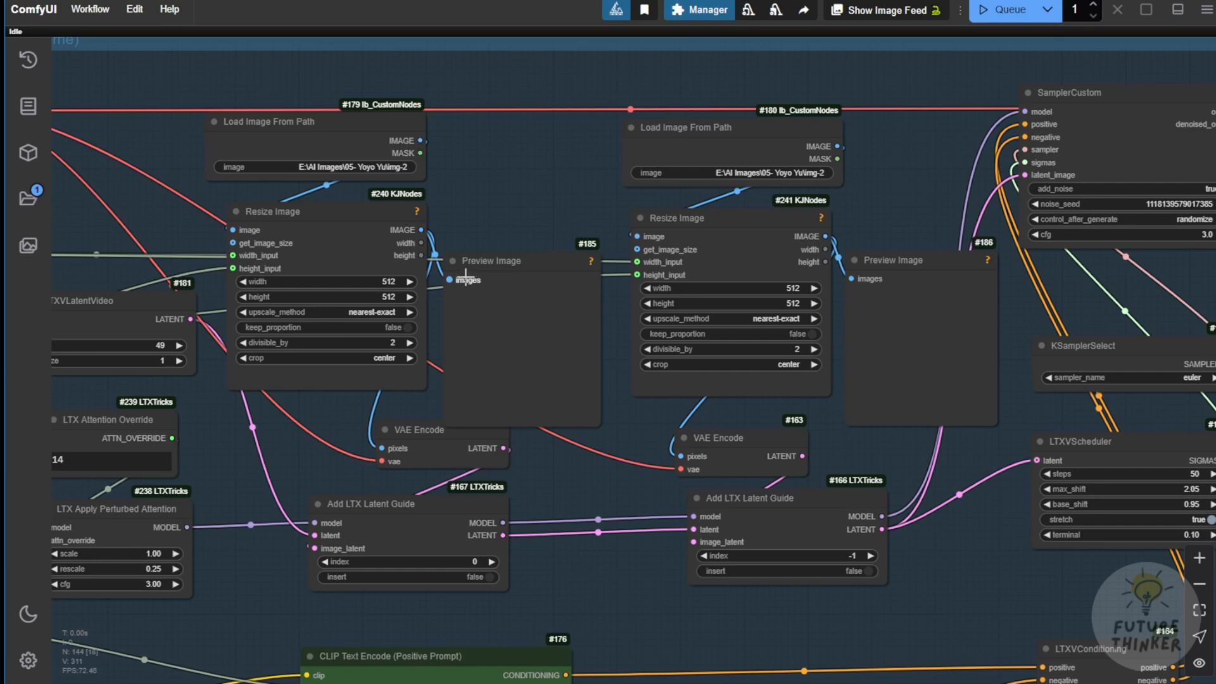
pyautogui.moveTo(633, 561)
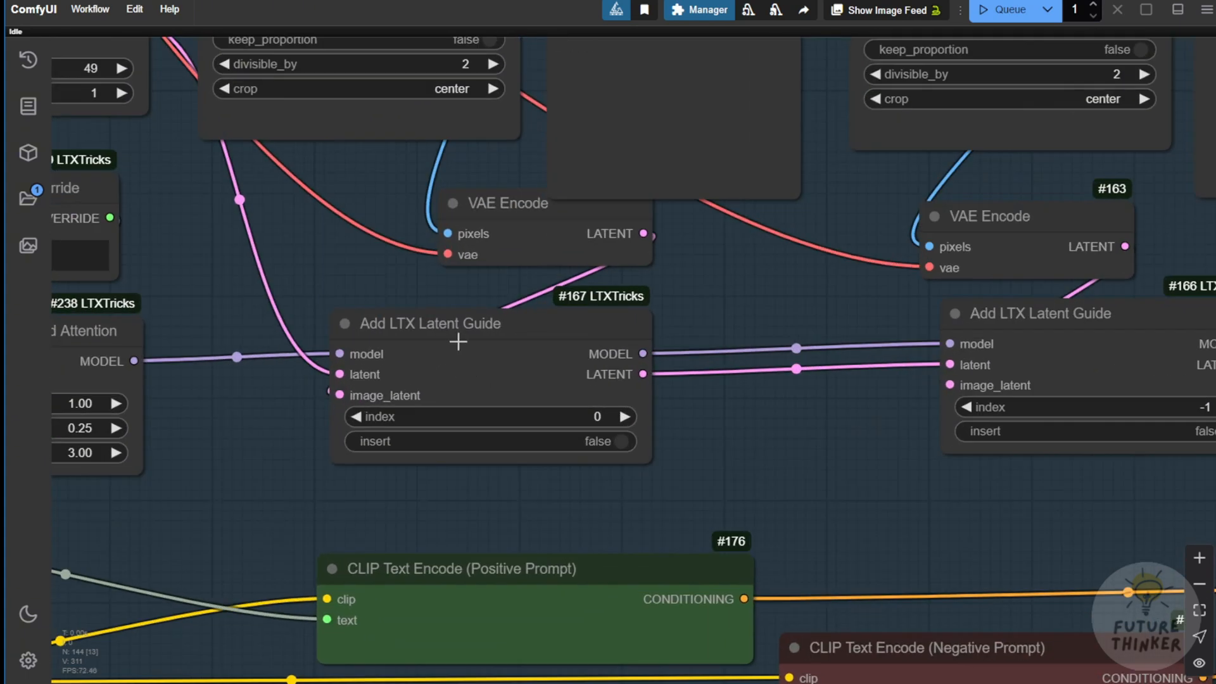
pyautogui.moveTo(403, 330)
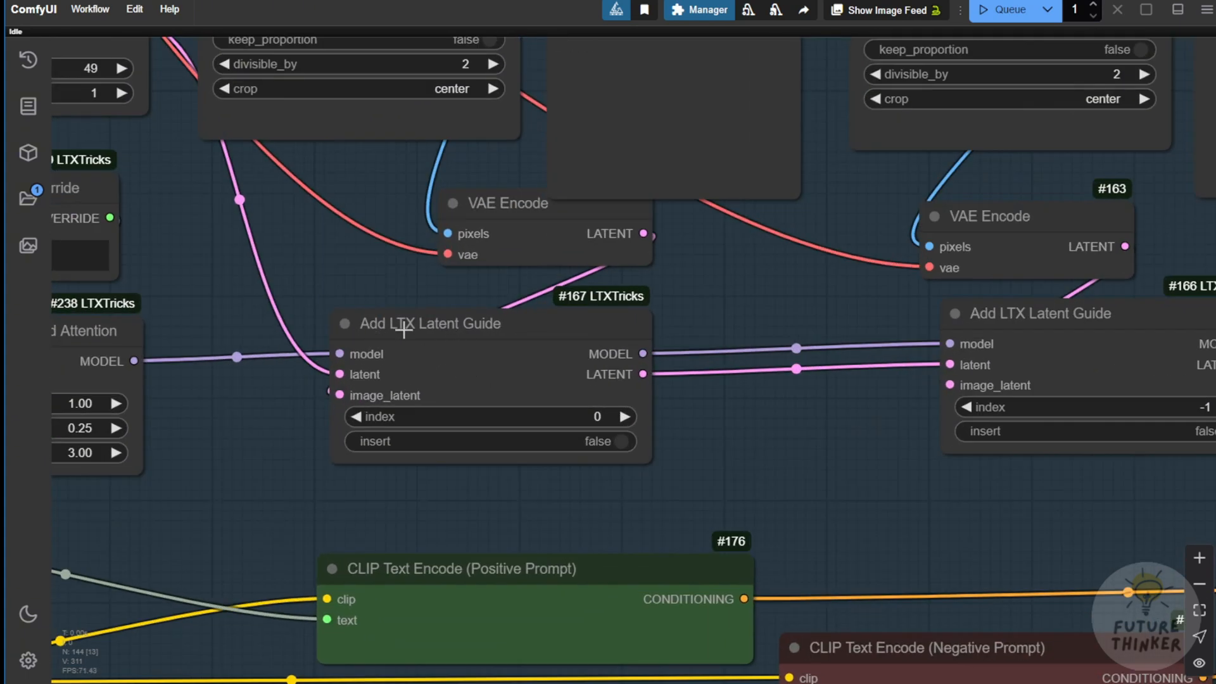
# Select the start-frame Add LTX Latent Guide node (index 0) beside the end-frame guide at index -1
pyautogui.click(429, 323)
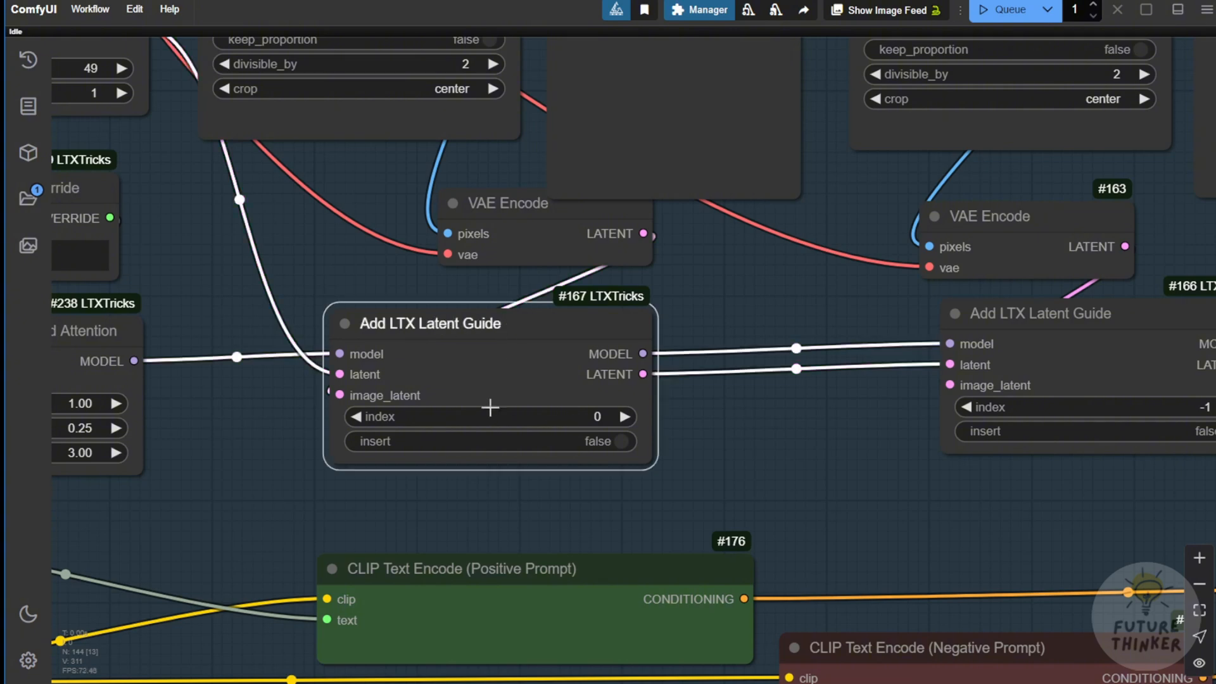
pyautogui.moveTo(621, 191)
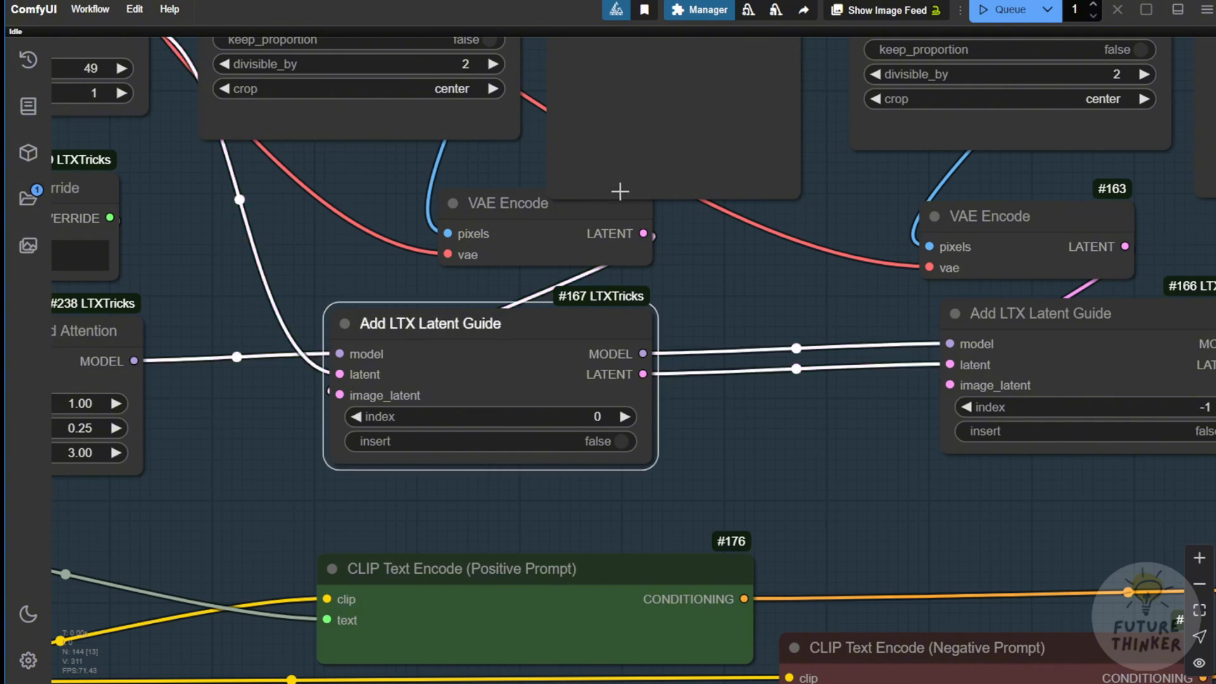
pyautogui.moveTo(578, 137)
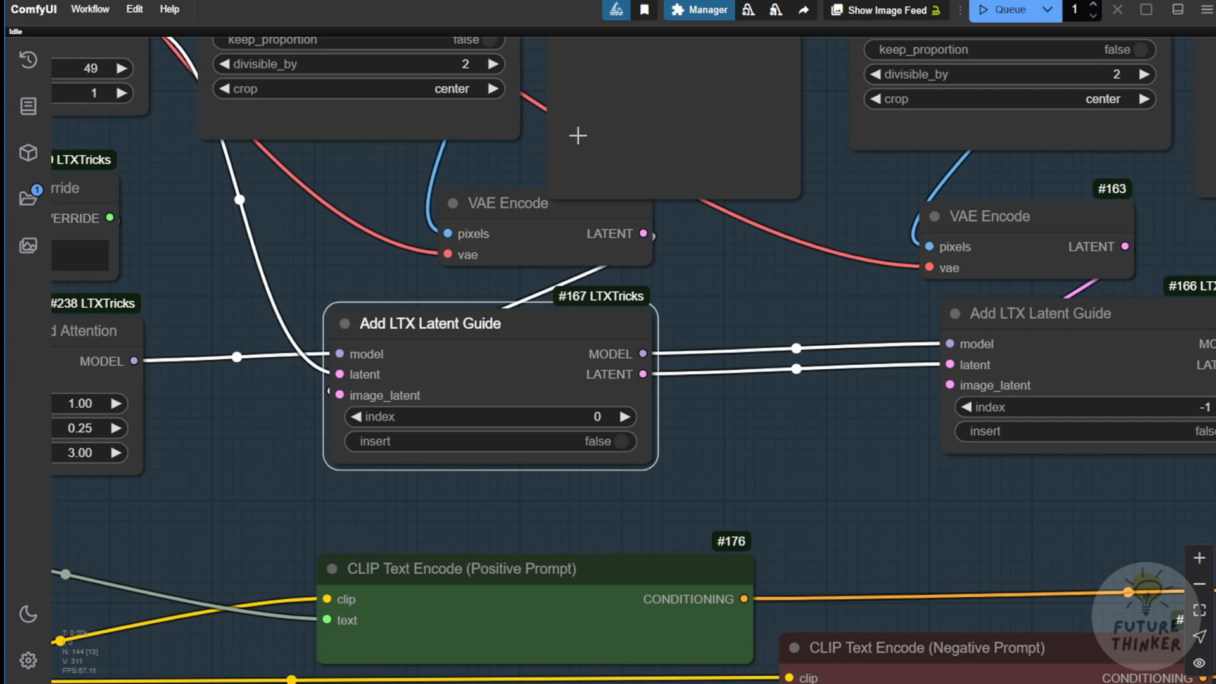
pyautogui.moveTo(213, 371)
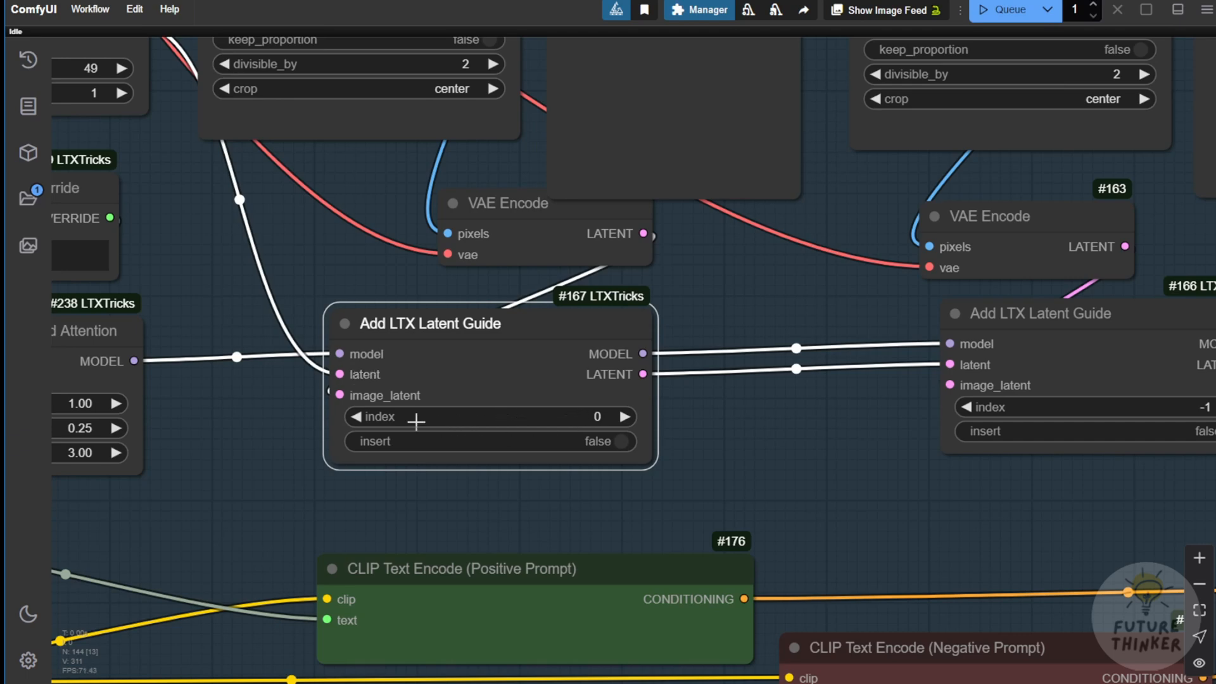
pyautogui.moveTo(564, 430)
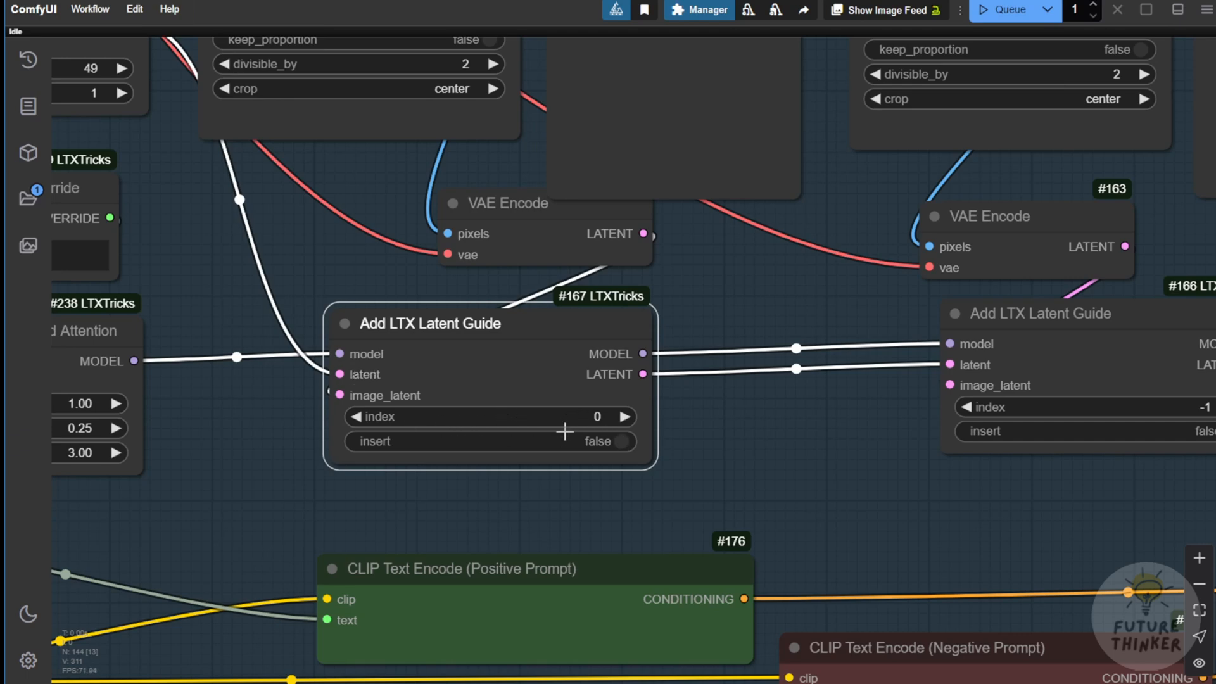
pyautogui.moveTo(695, 435)
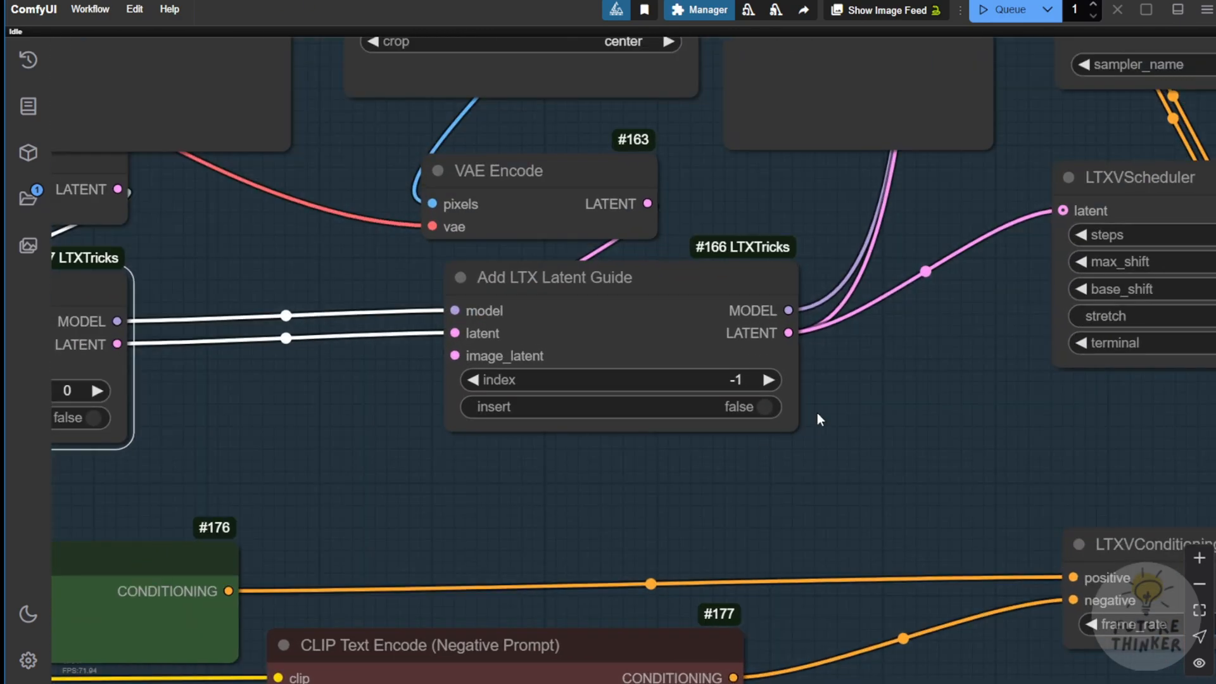
pyautogui.moveTo(786, 392)
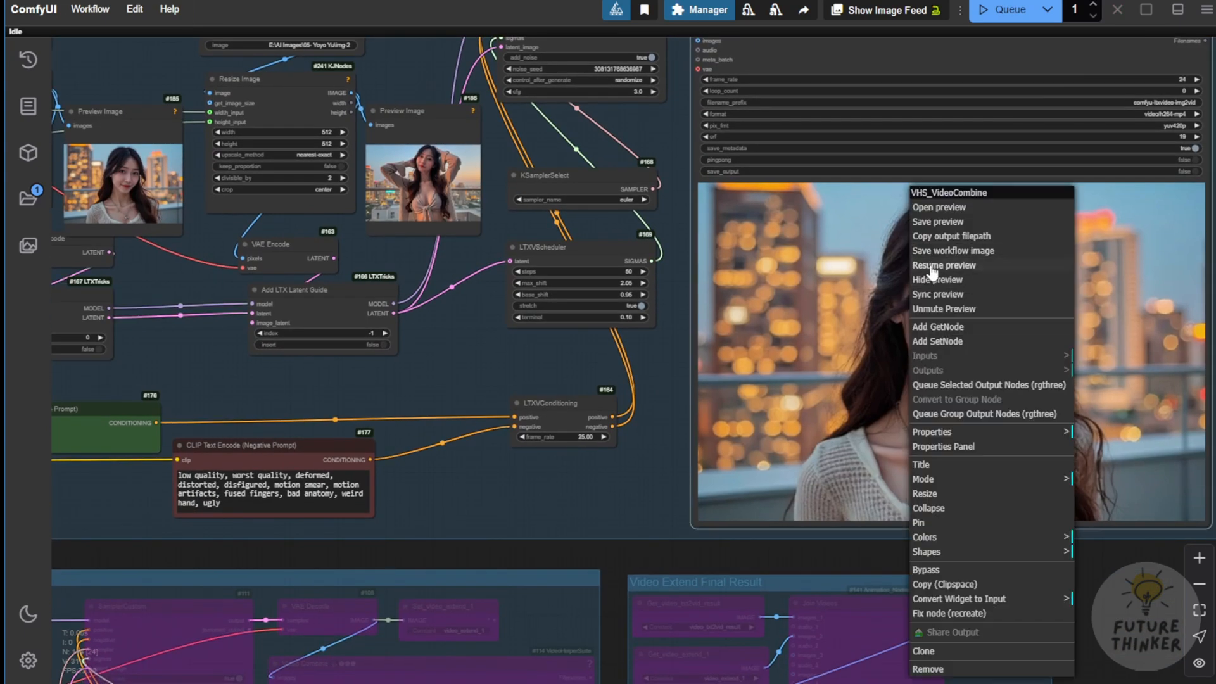
# Resume the interpolated output video's preview while SamplerCustom renders the keyframe interpolation
pyautogui.click(644, 464)
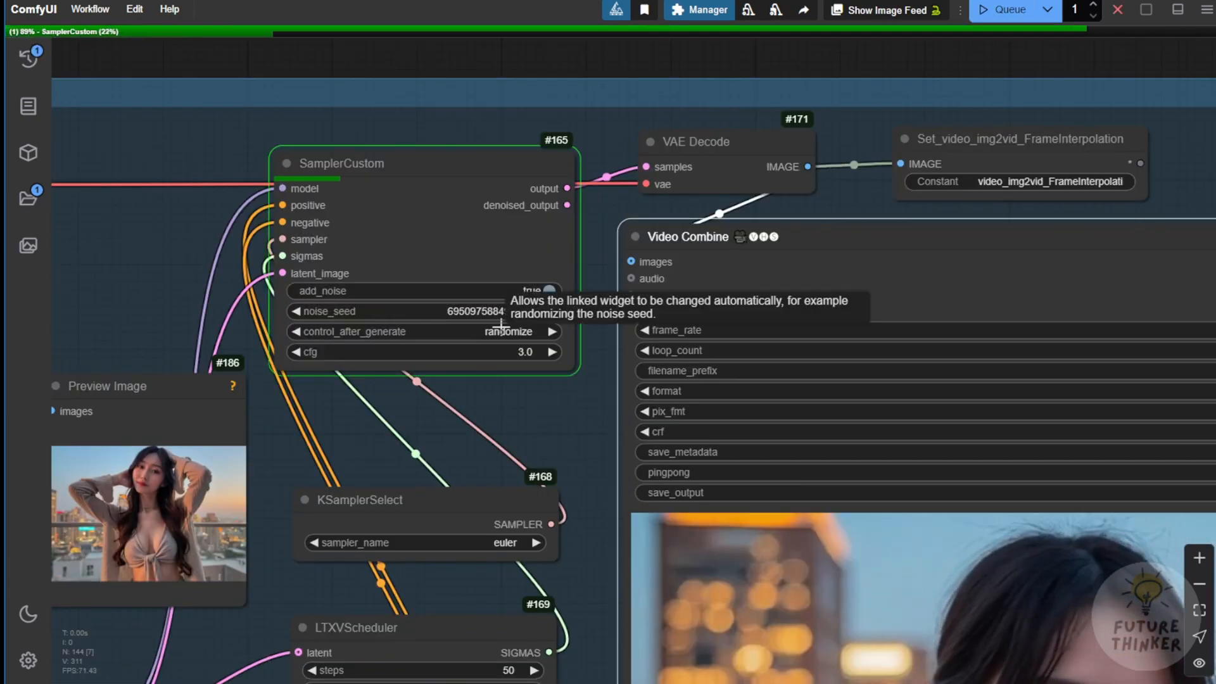
pyautogui.moveTo(489, 409)
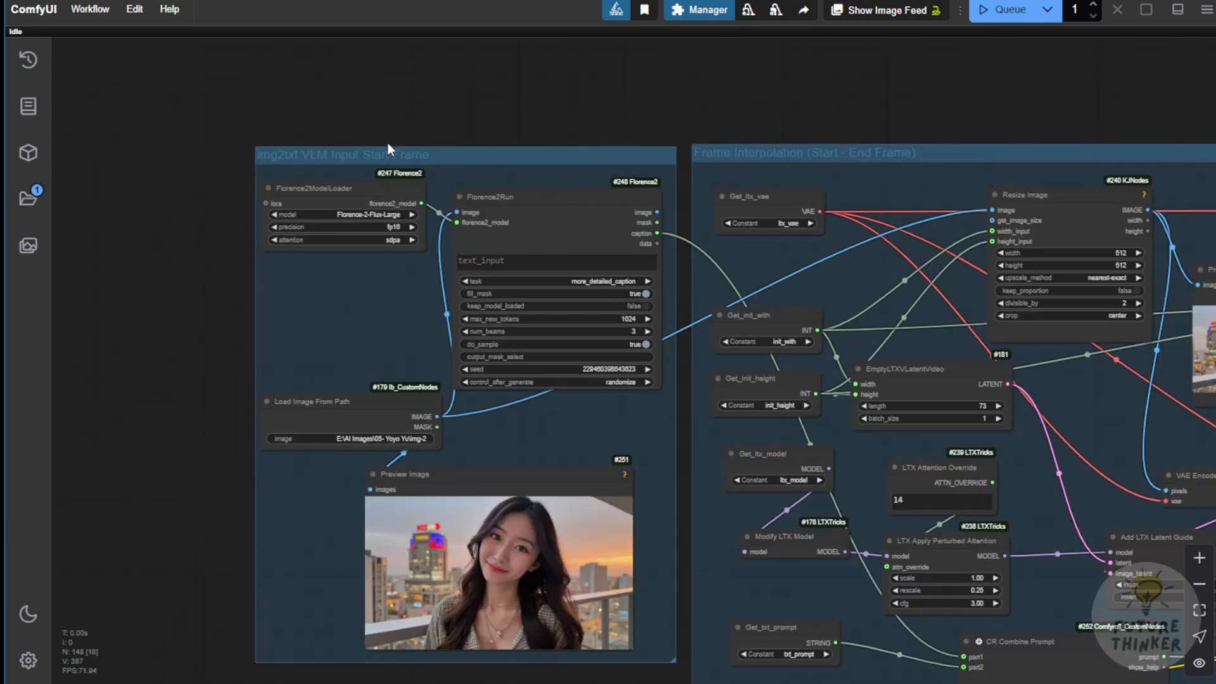
pyautogui.moveTo(597, 438)
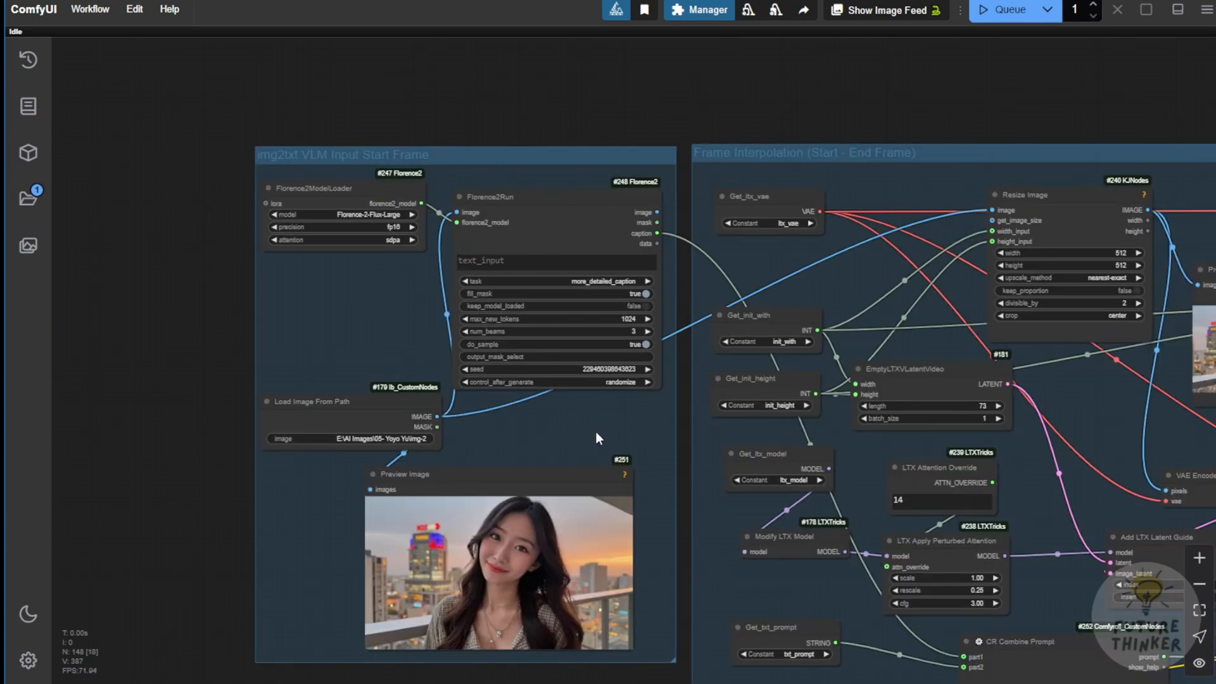
pyautogui.moveTo(606, 410)
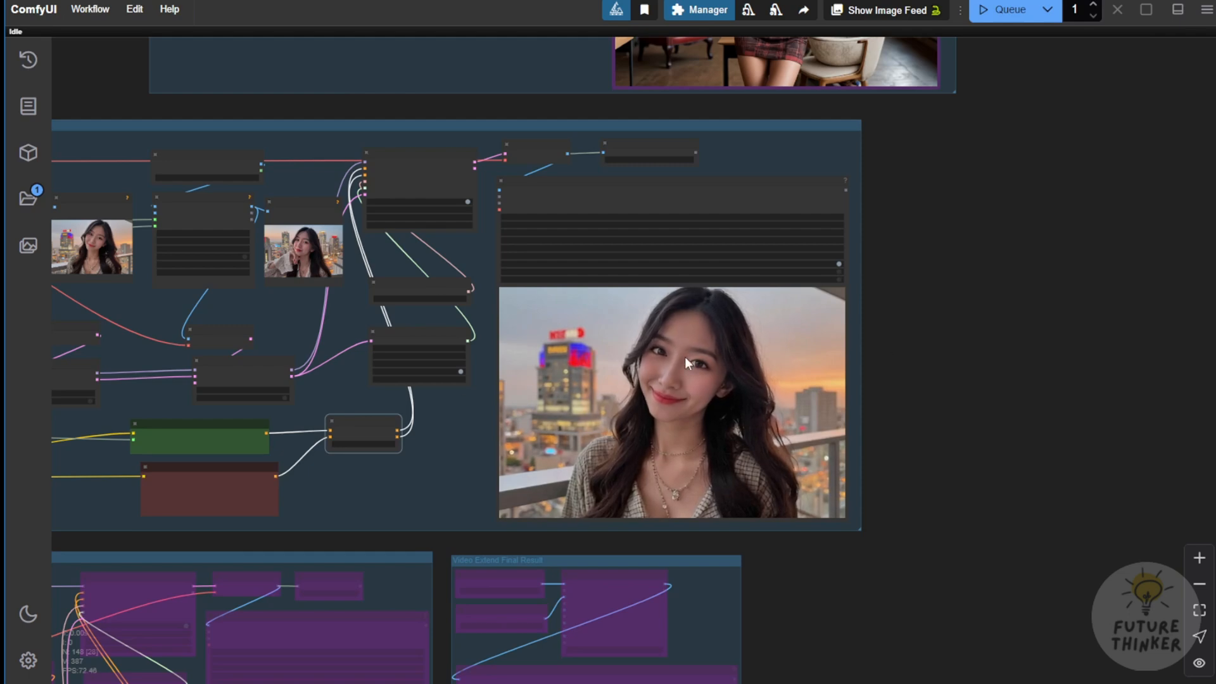
# Frame the whole interpolation group with its finished sunset-balcony video preview
pyautogui.moveTo(683, 365); pyautogui.dragTo(652, 478)
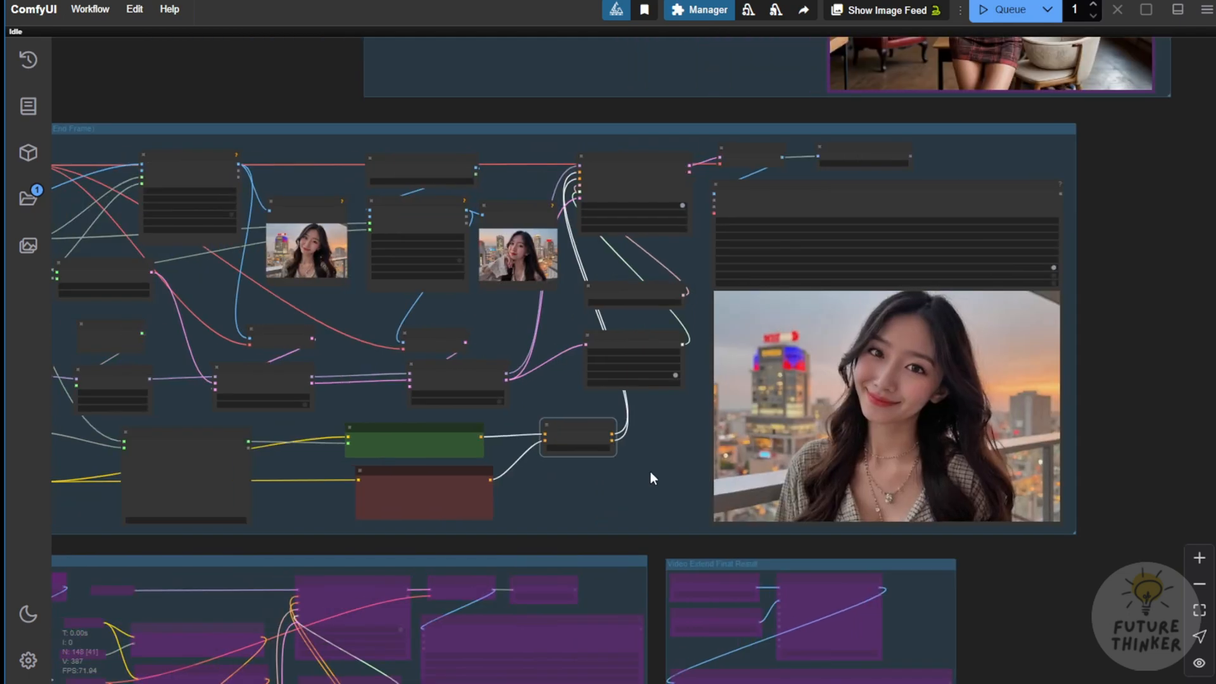